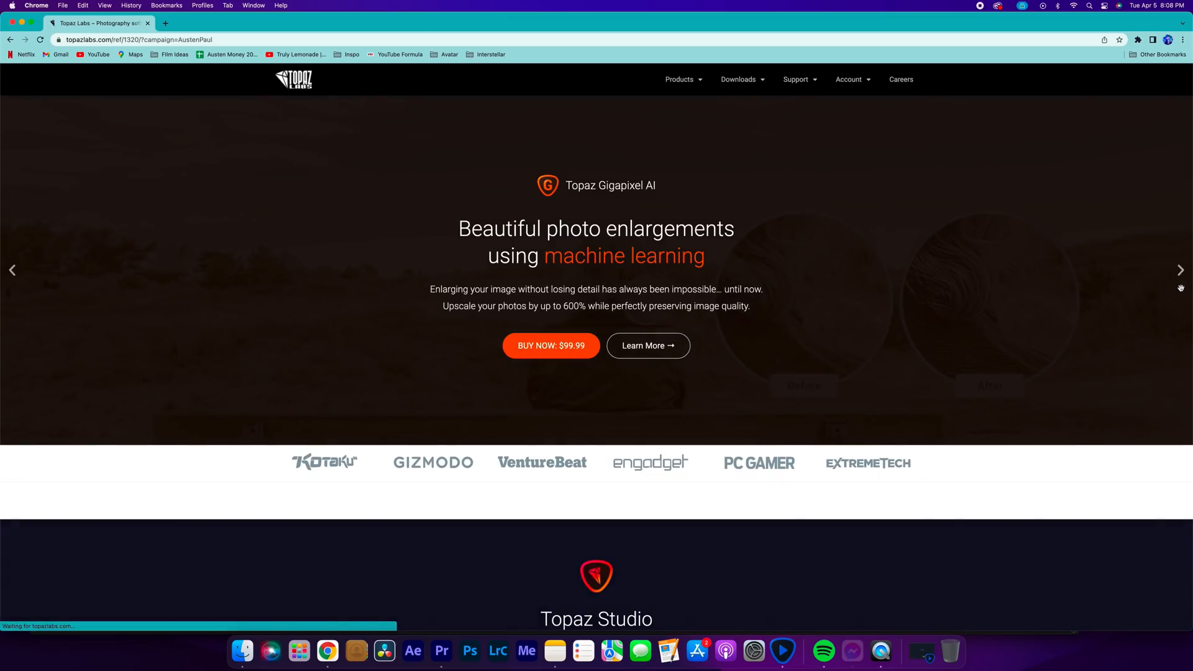
# - Advance the homepage carousel to Video Enhance AI and open its $299.99 purchase page
pyautogui.click(1180, 271)
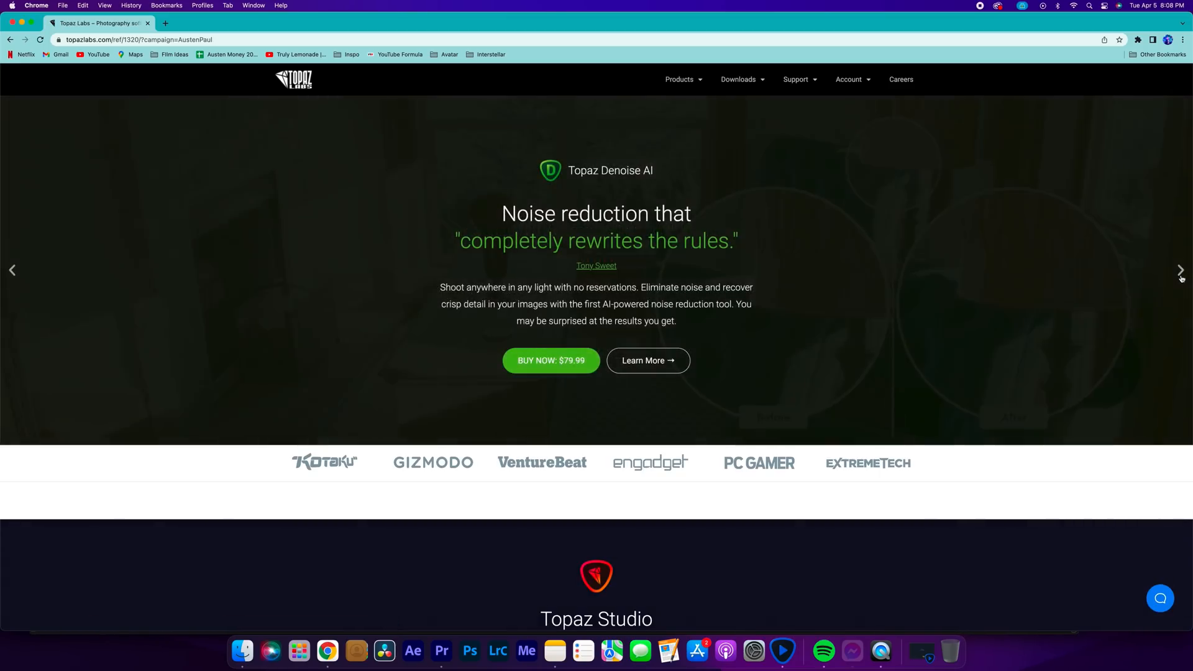
pyautogui.click(1181, 271)
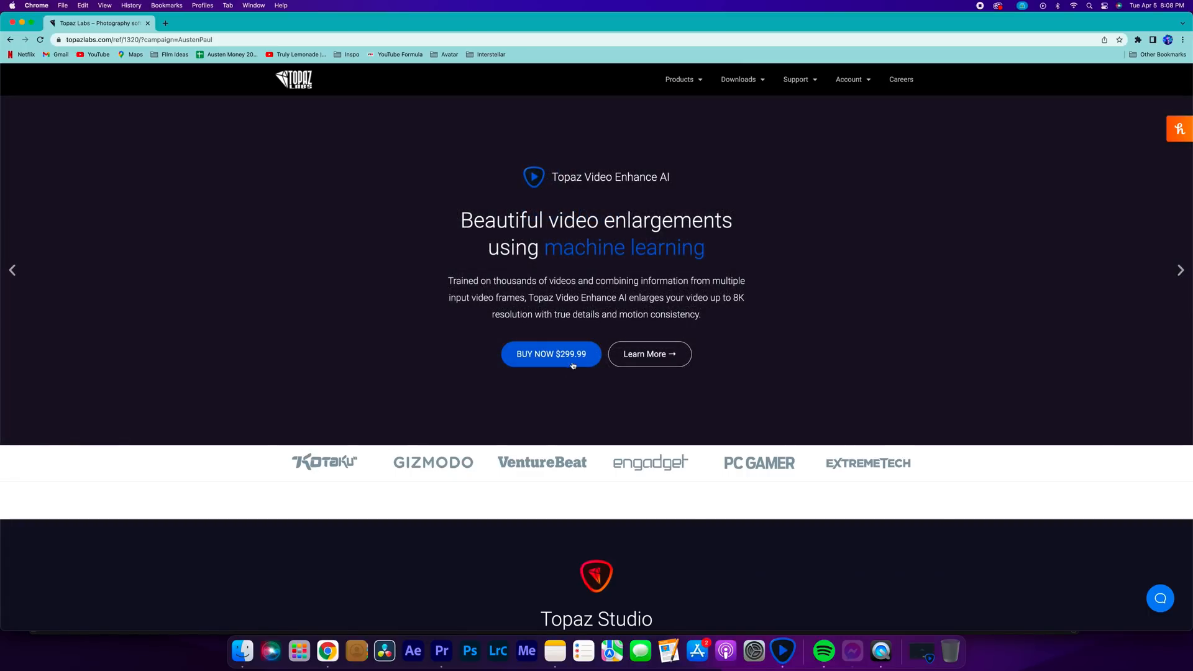
pyautogui.click(550, 354)
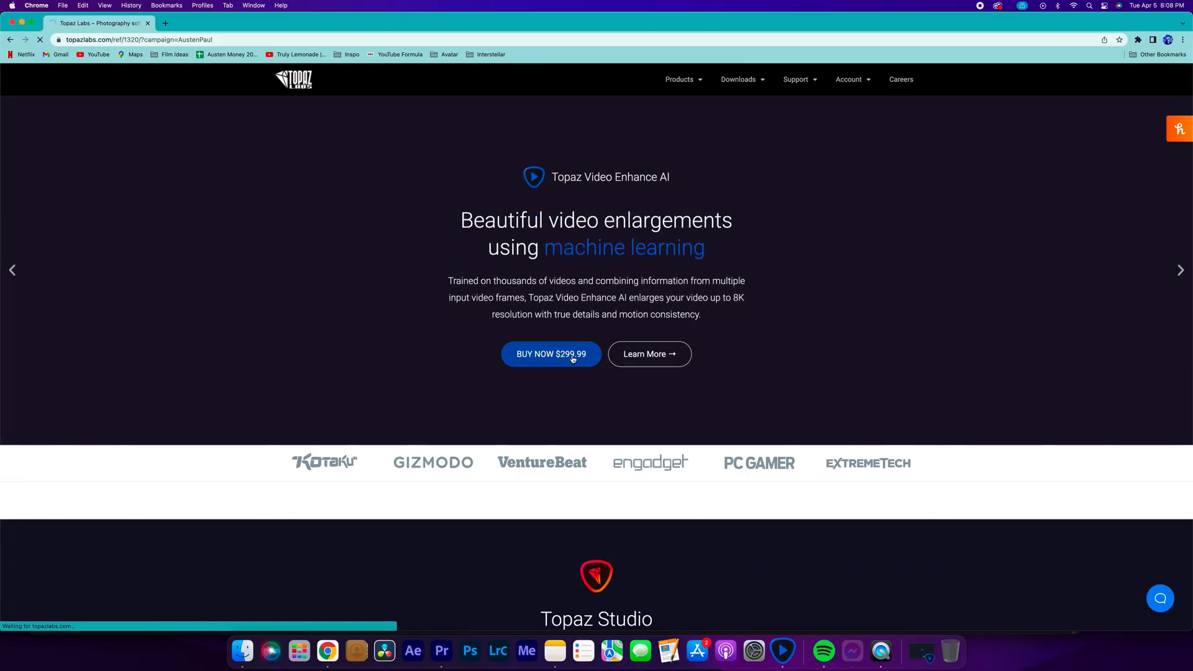
pyautogui.click(550, 354)
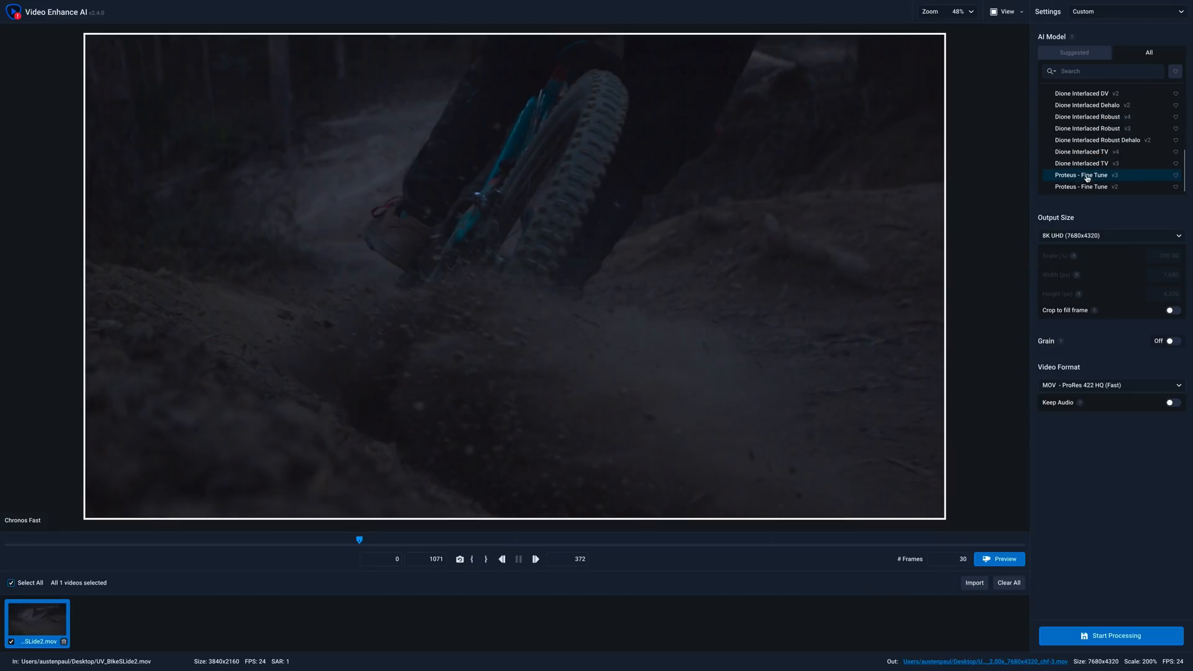
# - Set the bike clip's output size to 8K UHD (7680x4320)
pyautogui.click(1110, 235)
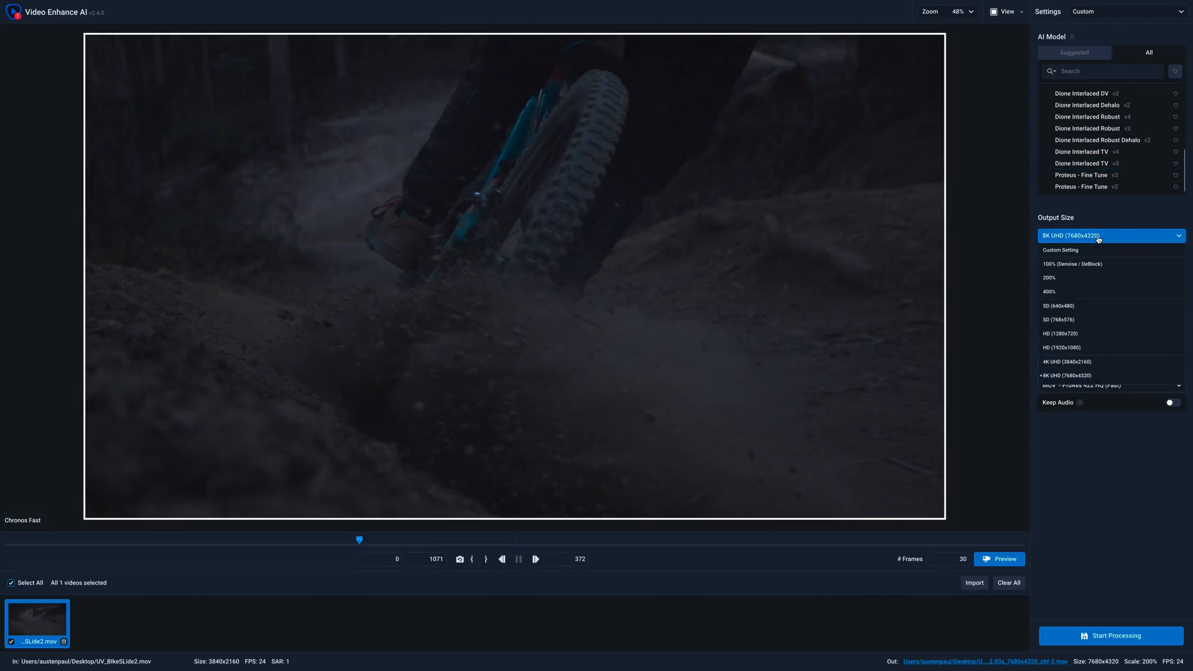
pyautogui.click(1111, 235)
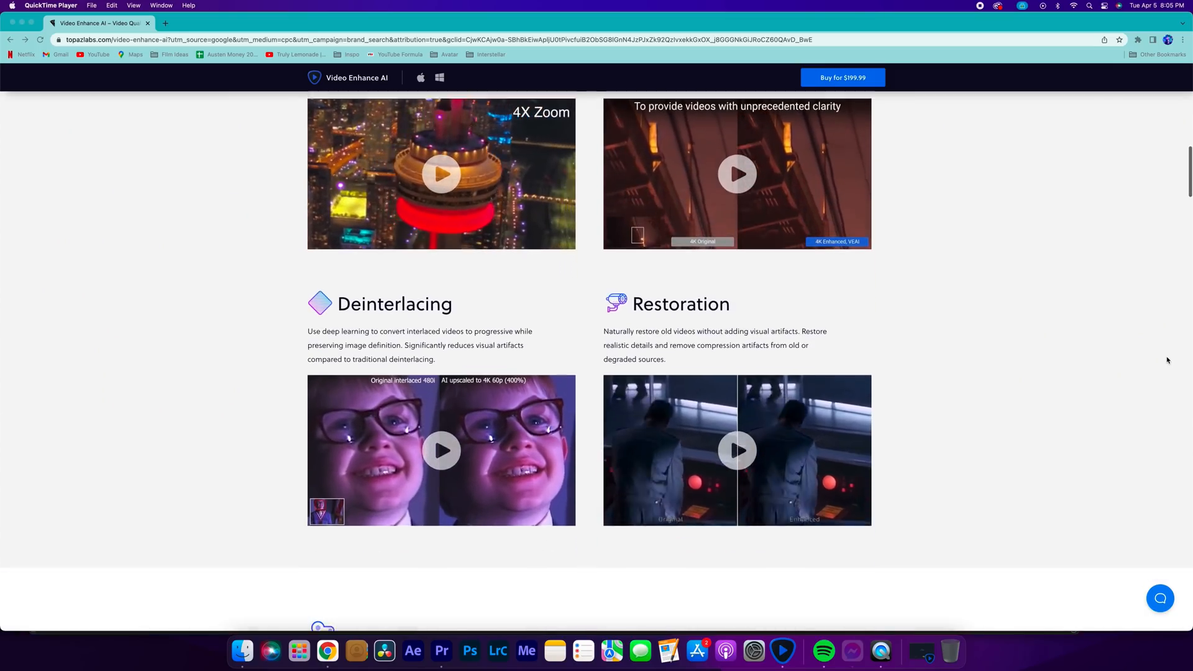
# - Scroll the product page down to the Deinterlacing and Restoration sections
pyautogui.scroll(-3)
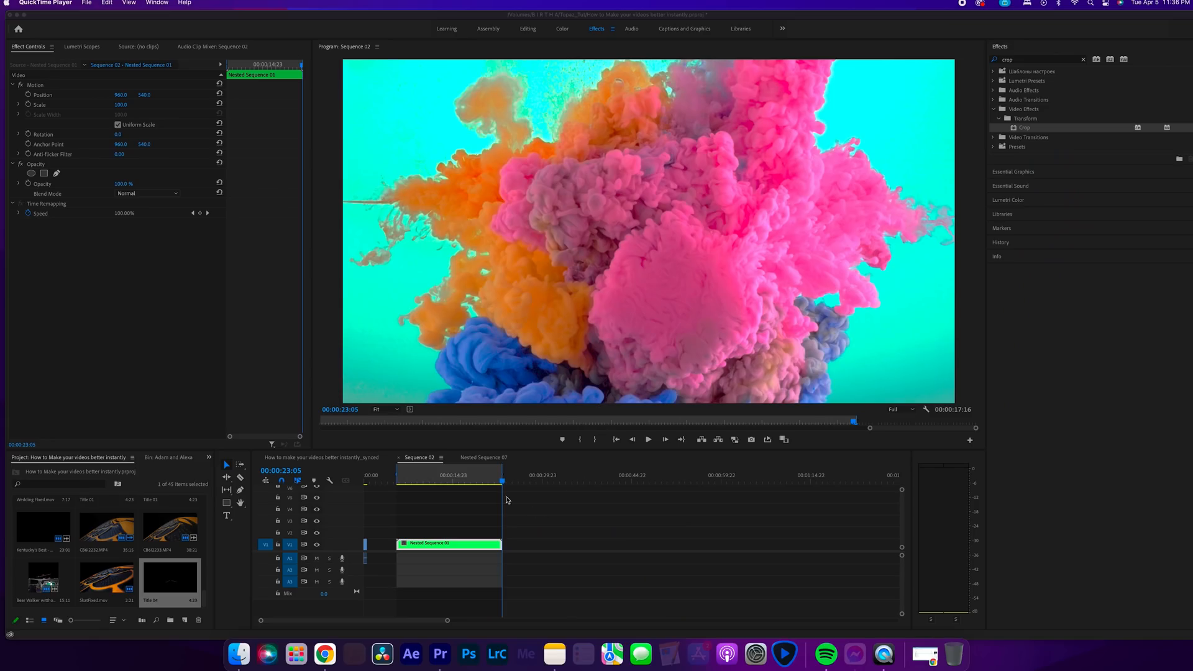
pyautogui.moveTo(430, 478)
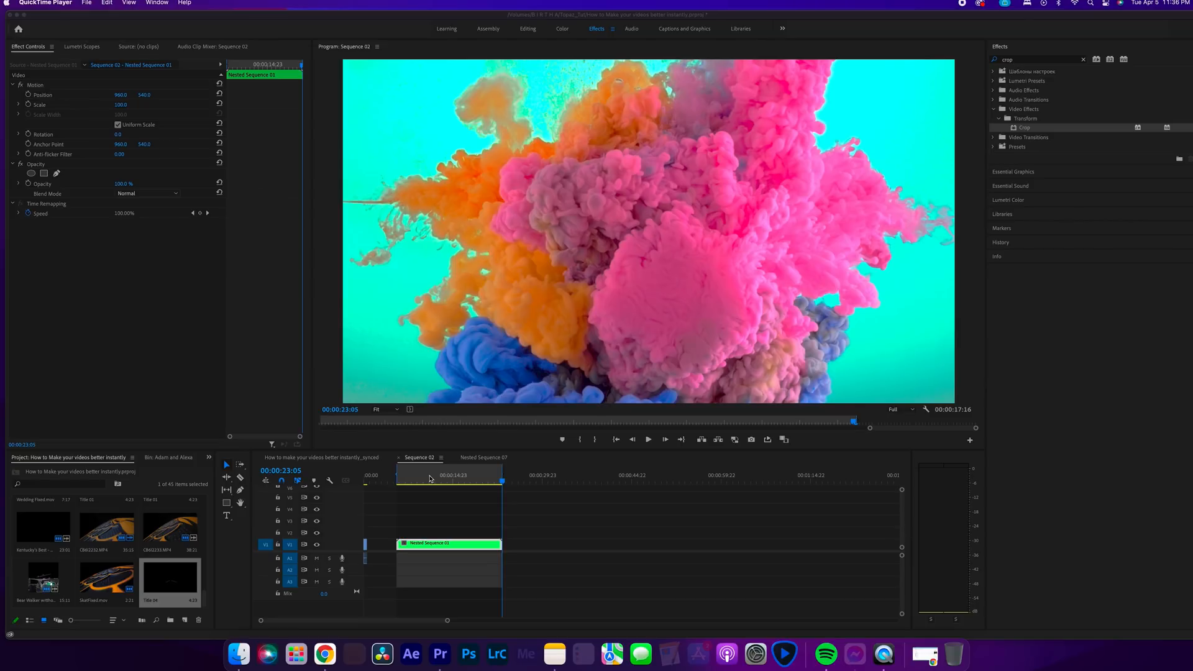
pyautogui.moveTo(423, 476)
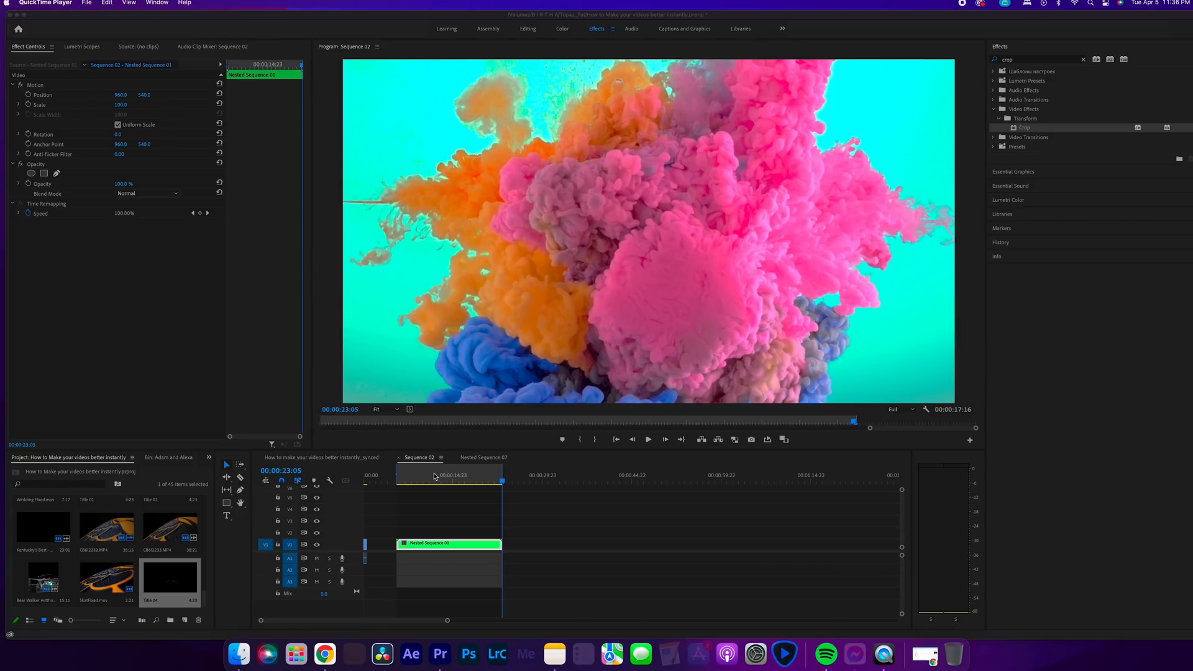
# - Move Sequence 02's playhead to 00:00:13:04 on the ink-burst shot
pyautogui.click(420, 475)
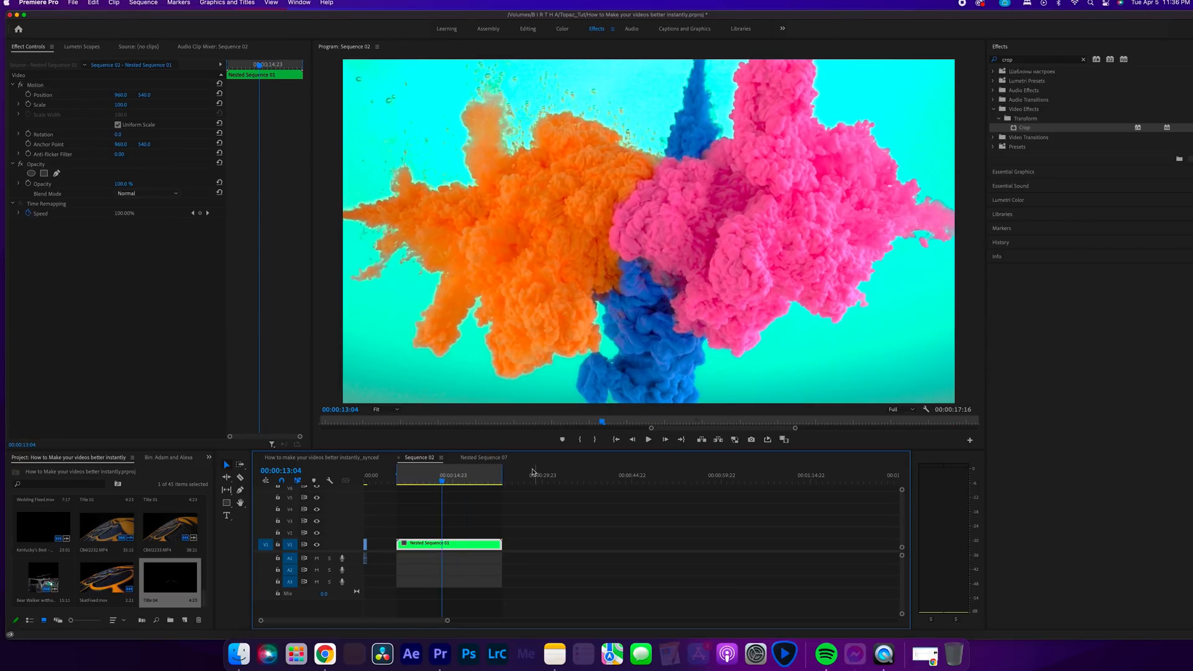
# - Set the export format to QuickTime with the Apple ProRes 422 HQ preset
pyautogui.click(791, 75)
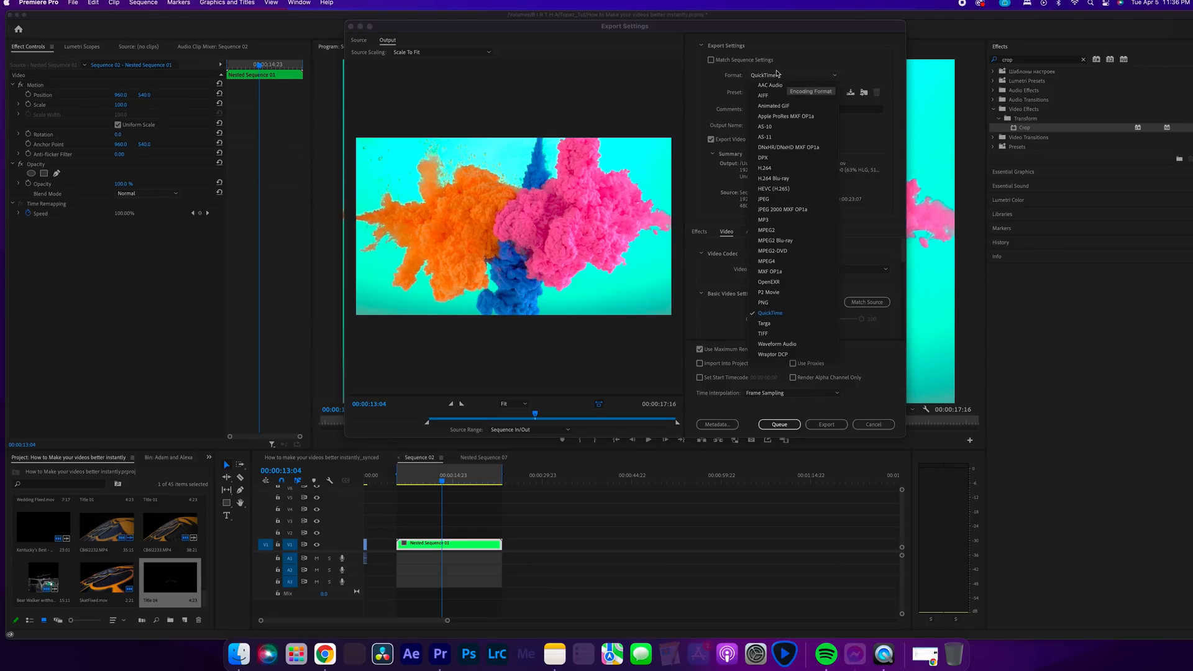
pyautogui.click(769, 313)
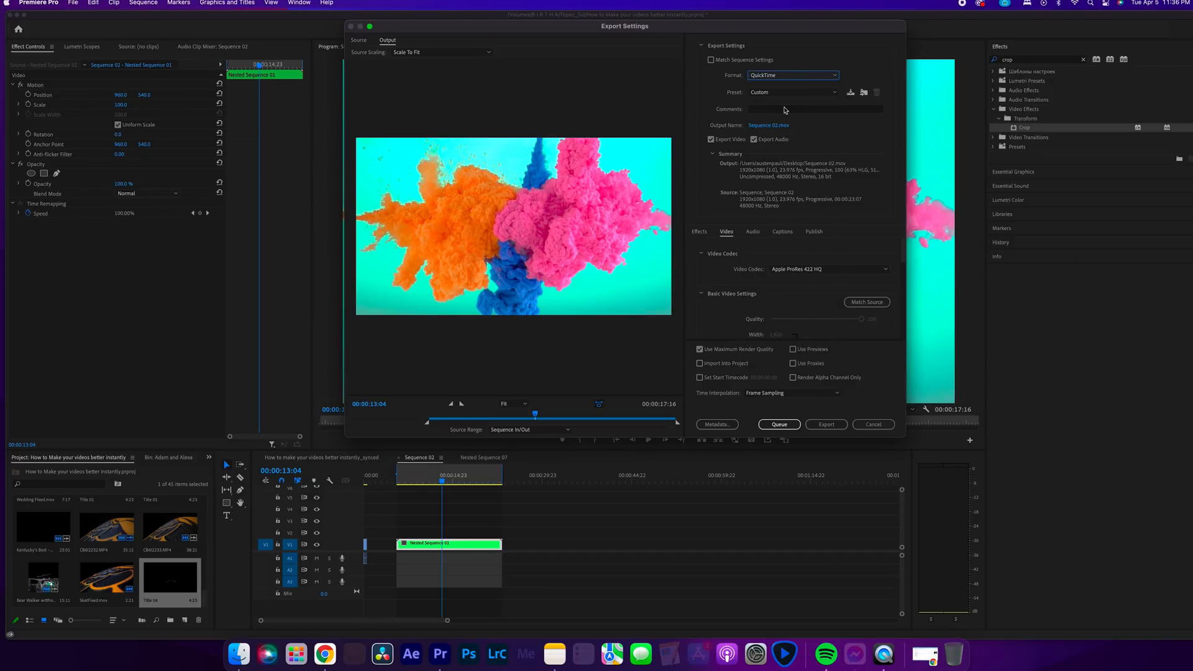
pyautogui.click(791, 92)
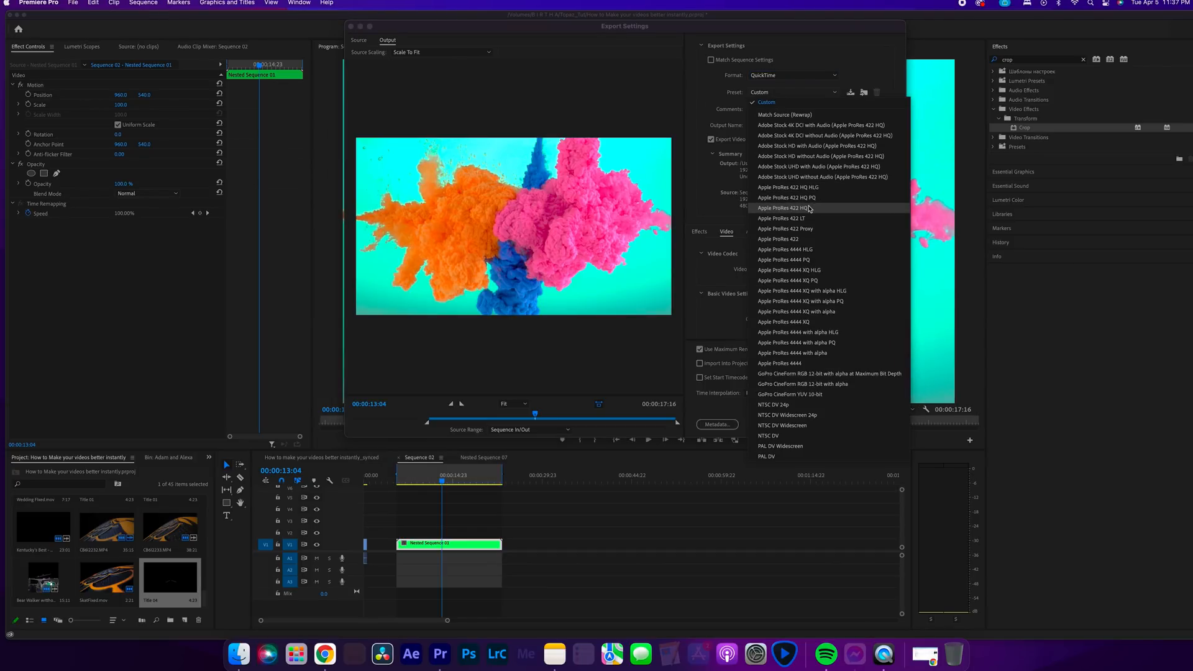
pyautogui.click(789, 207)
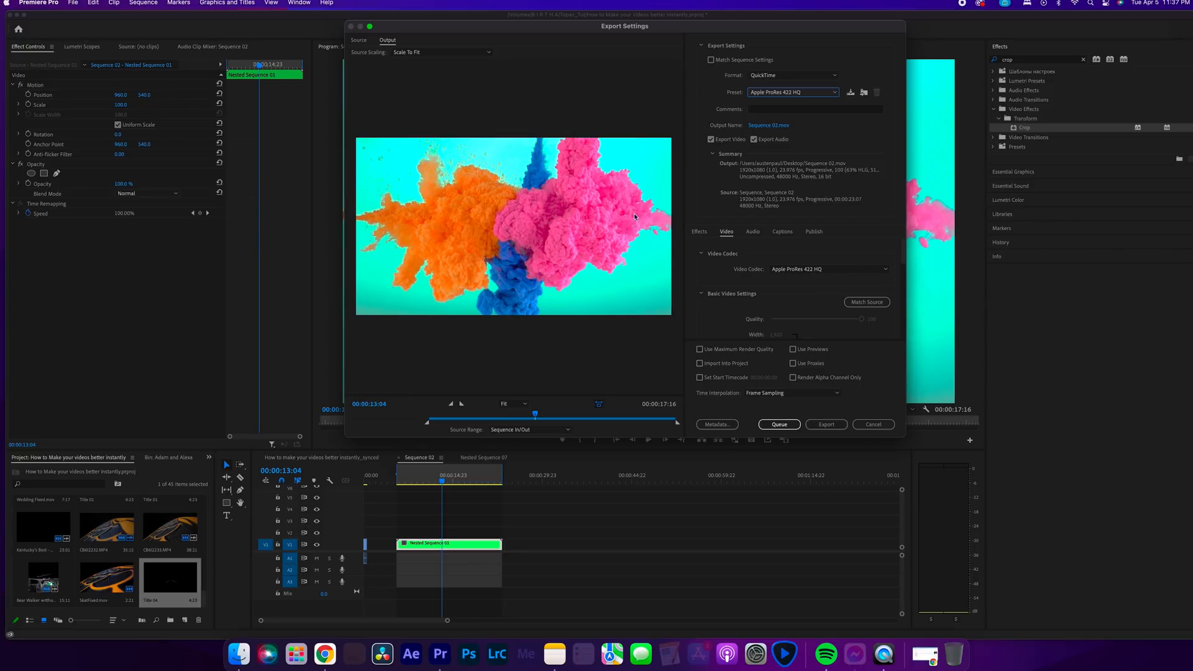
pyautogui.moveTo(440, 274)
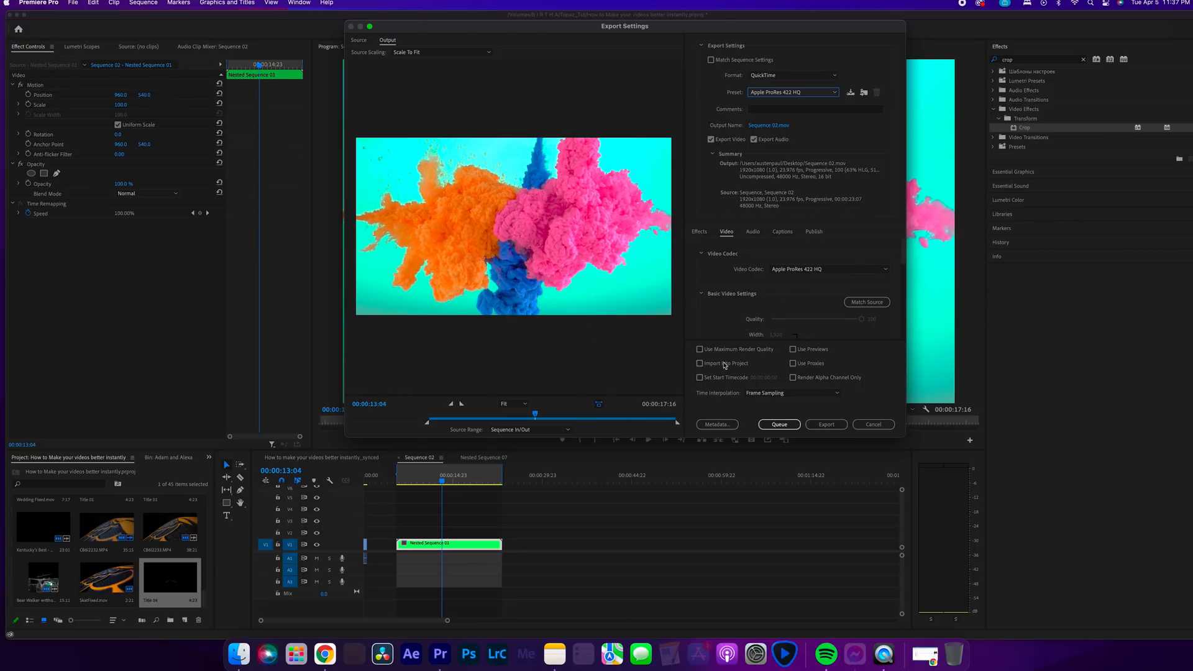
# - Name the output Paint_fix in the Fixes folder and export the sequence
pyautogui.click(768, 125)
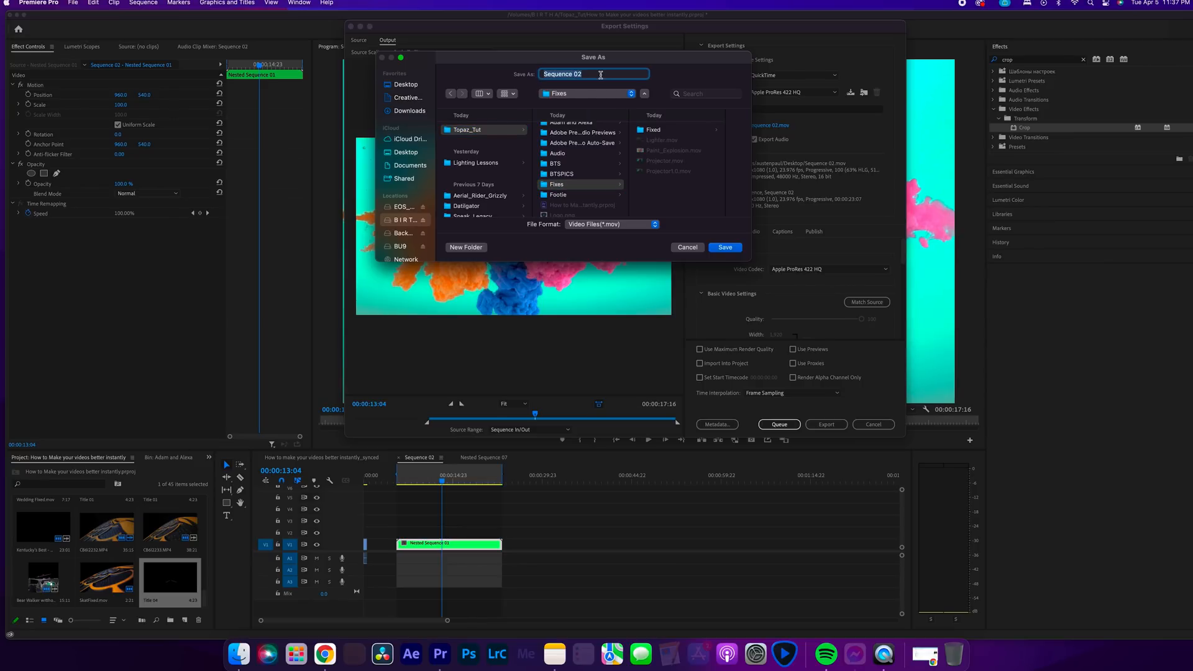
pyautogui.write('Paint_')
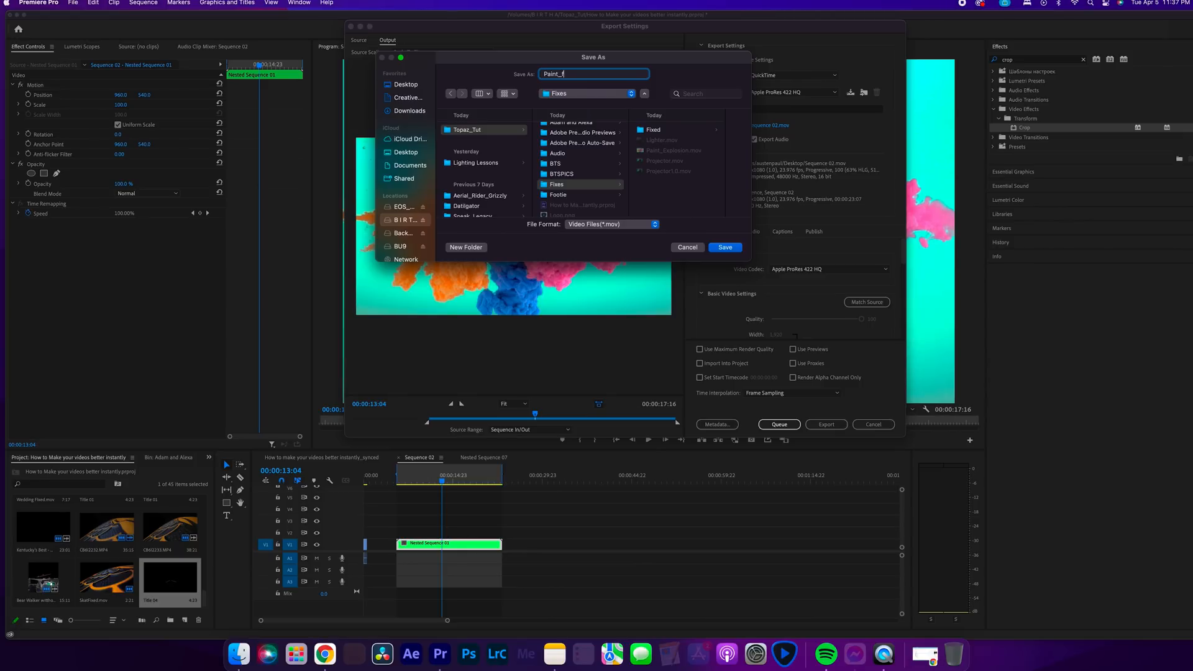
pyautogui.click(724, 246)
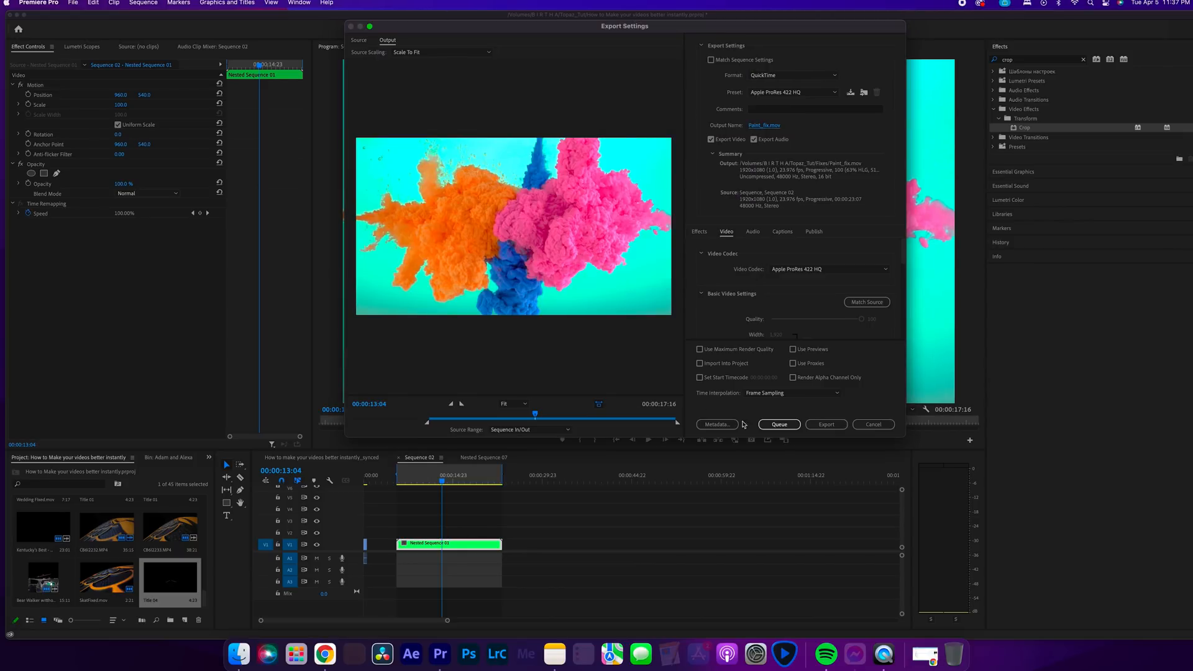
pyautogui.click(826, 424)
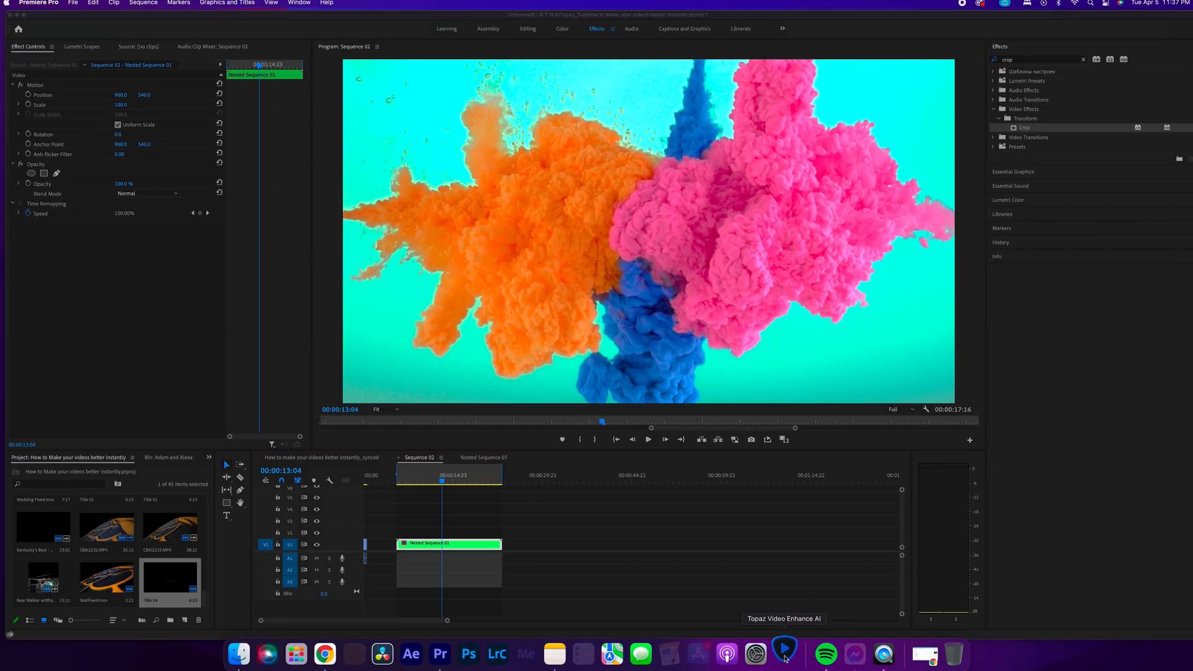
# - Import Paint_fix.mov from the Topaz_Tut Fixes folder into Video Enhance AI
pyautogui.click(784, 653)
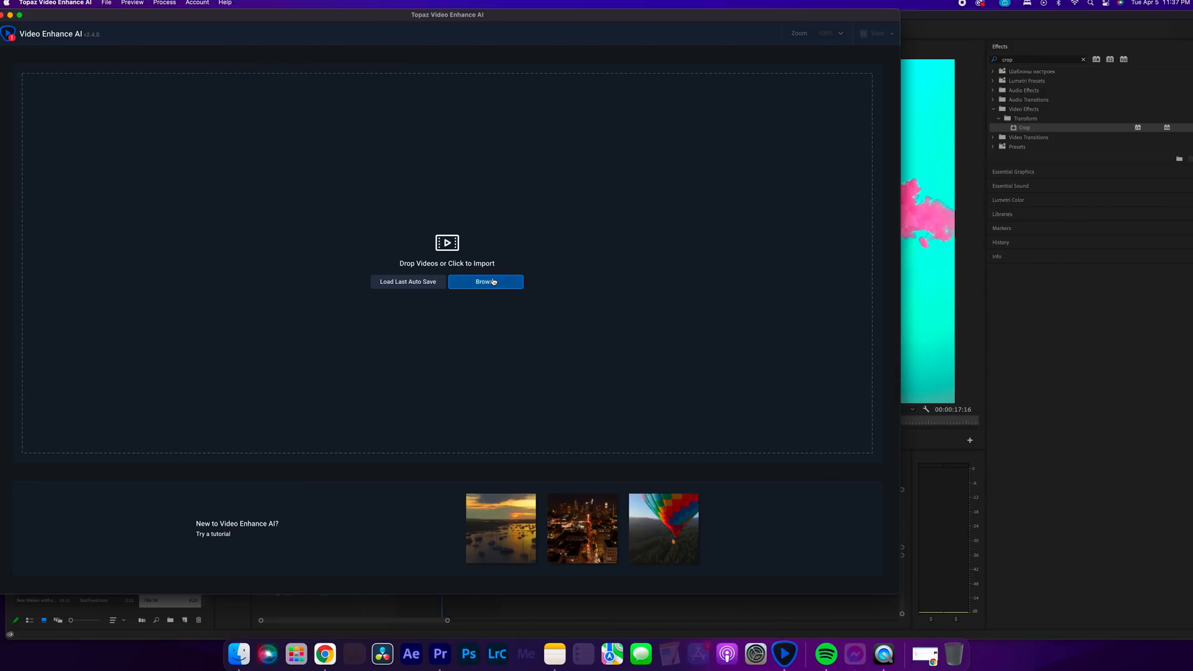
pyautogui.click(485, 282)
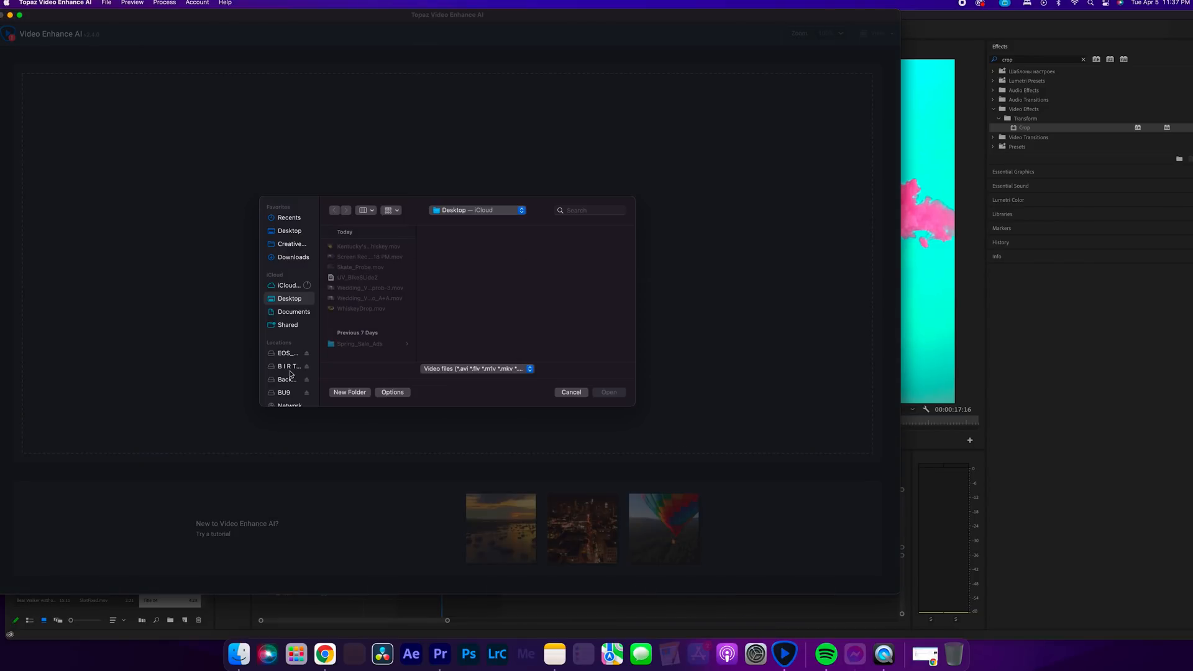
pyautogui.click(288, 366)
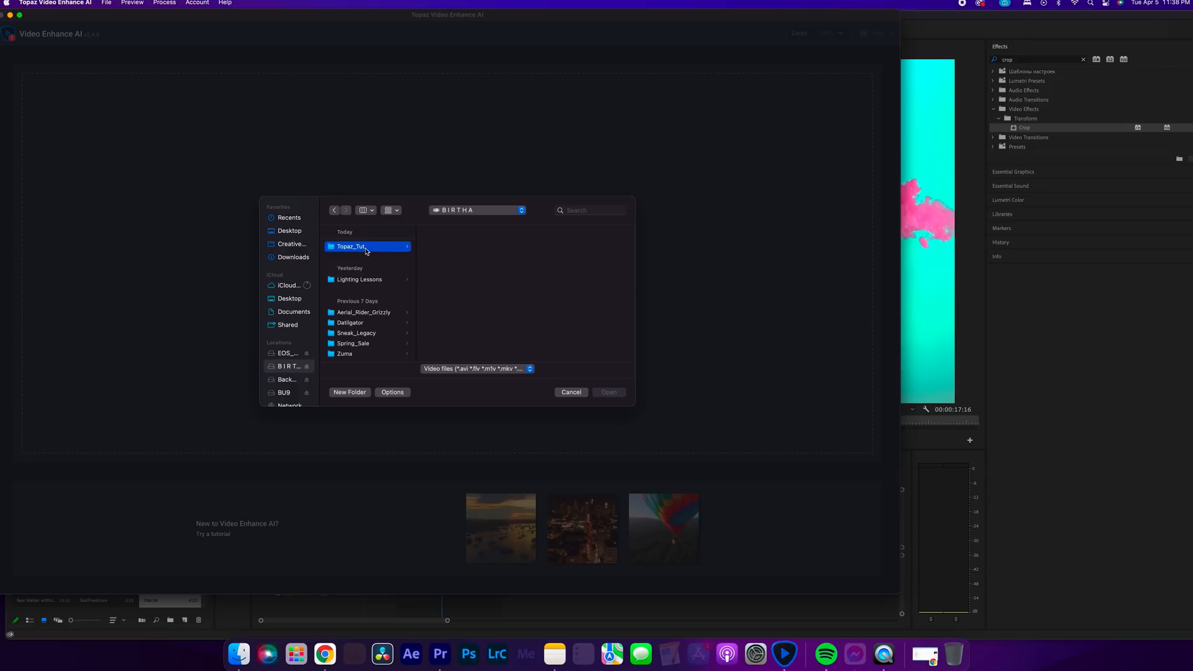
pyautogui.click(441, 318)
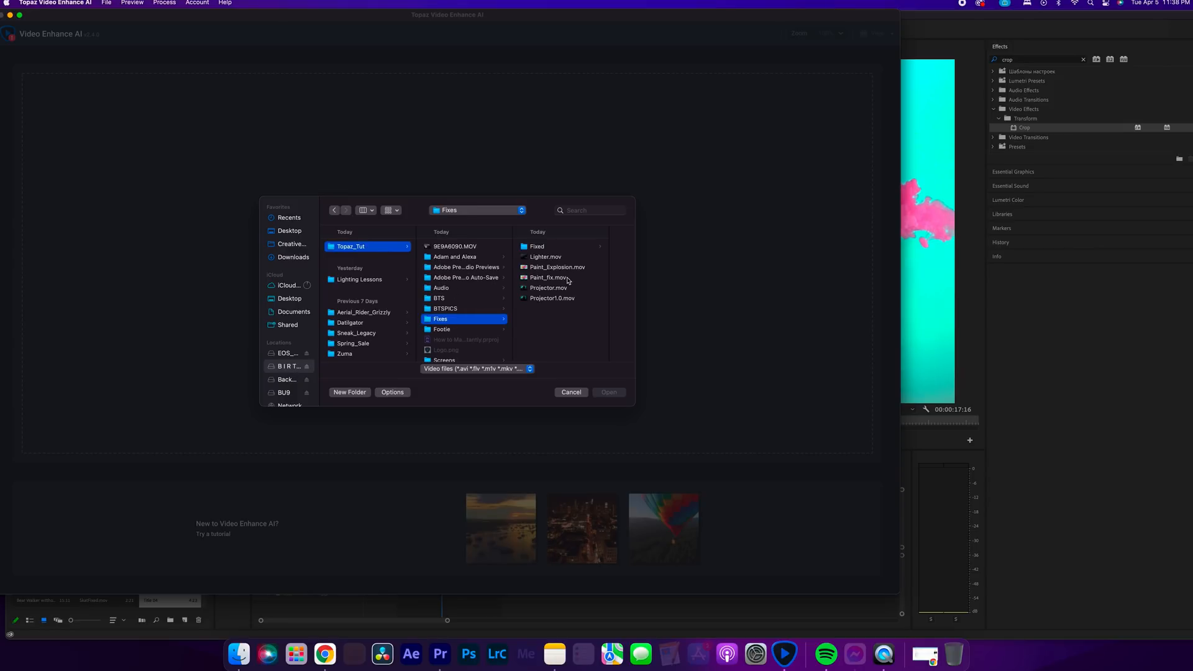
pyautogui.click(548, 277)
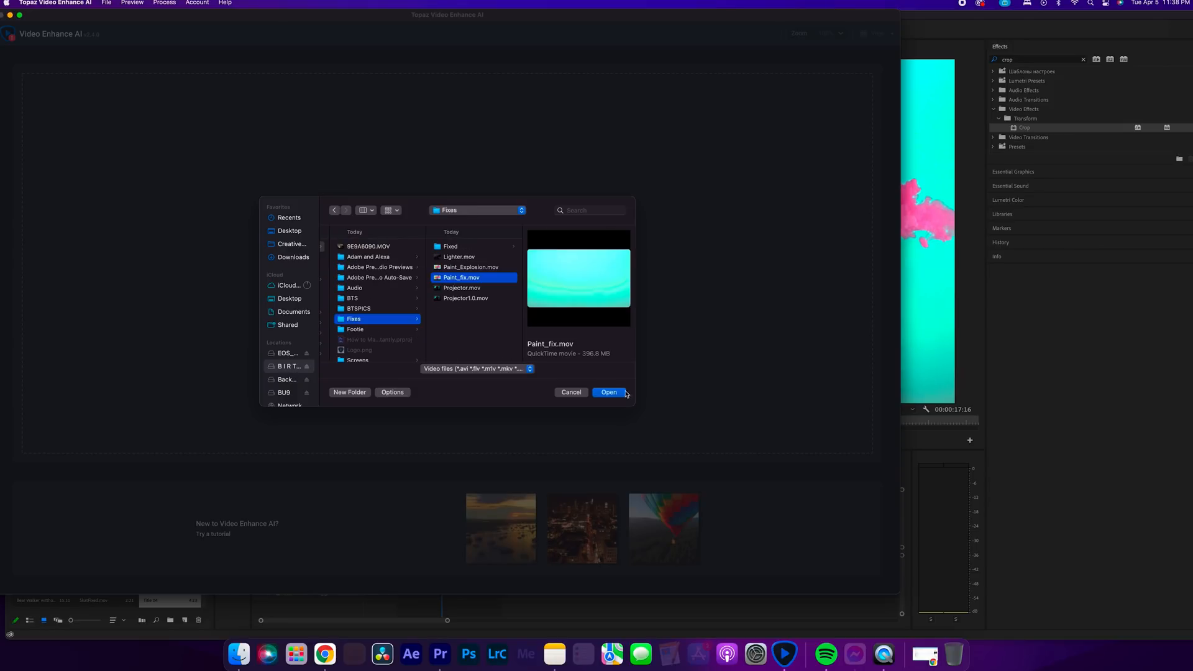
pyautogui.click(608, 392)
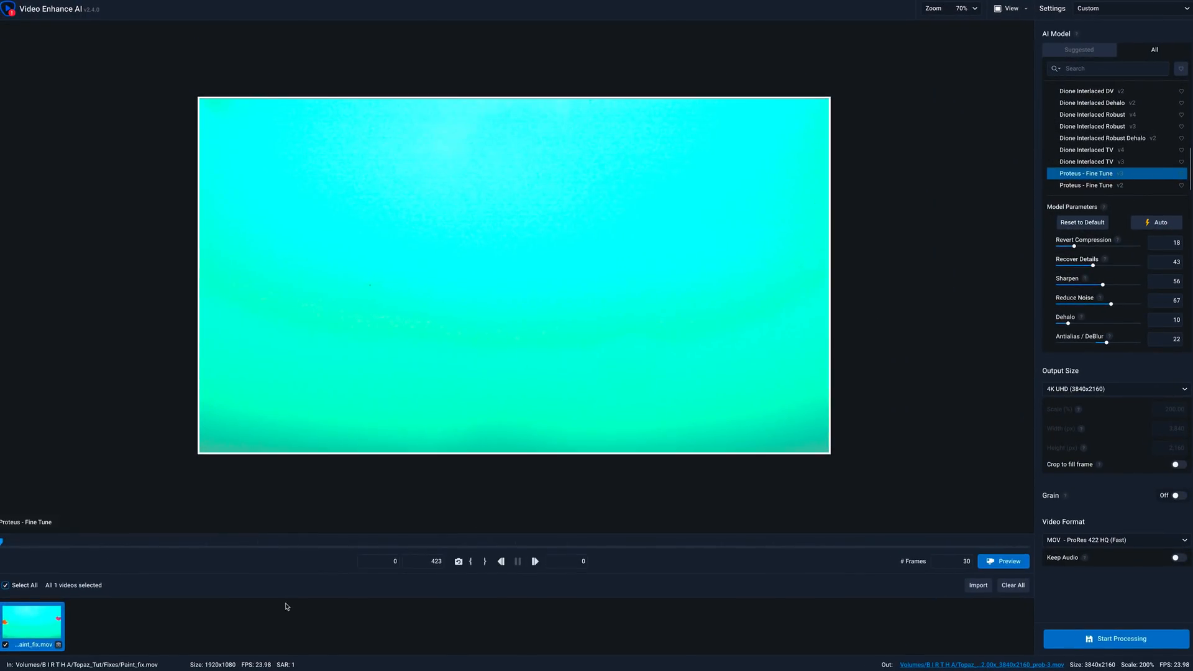
# - Set Revert Compression to 13, Recover Details to 33 and Sharpen to 51
pyautogui.click(281, 542)
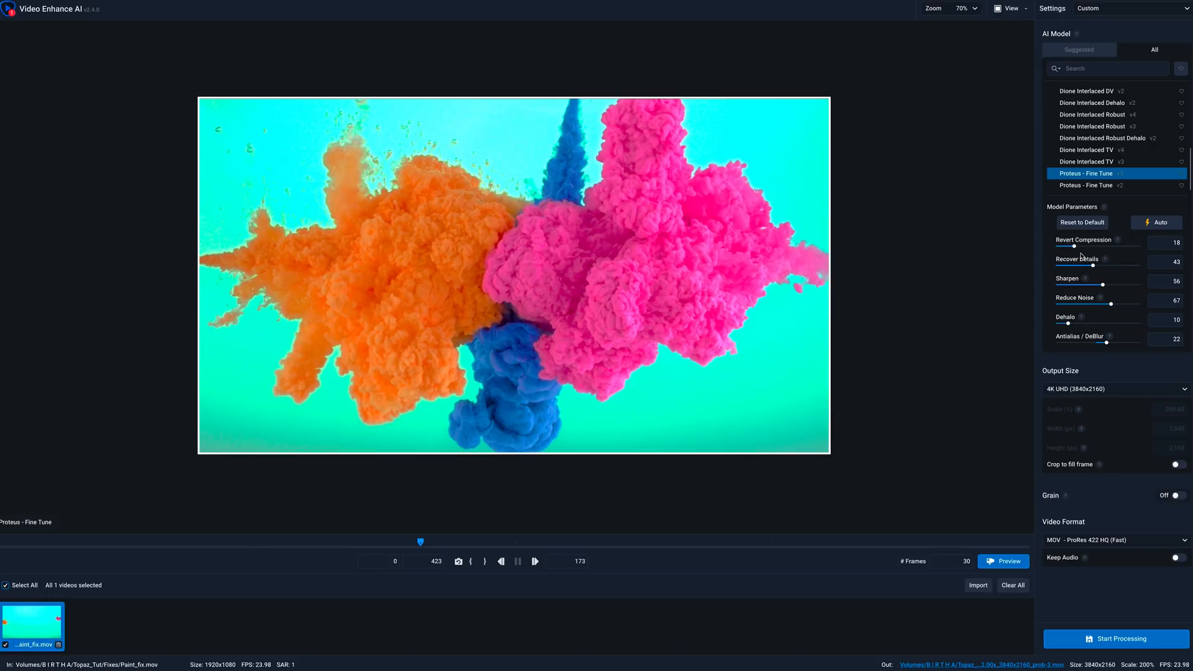
pyautogui.moveTo(1155, 223)
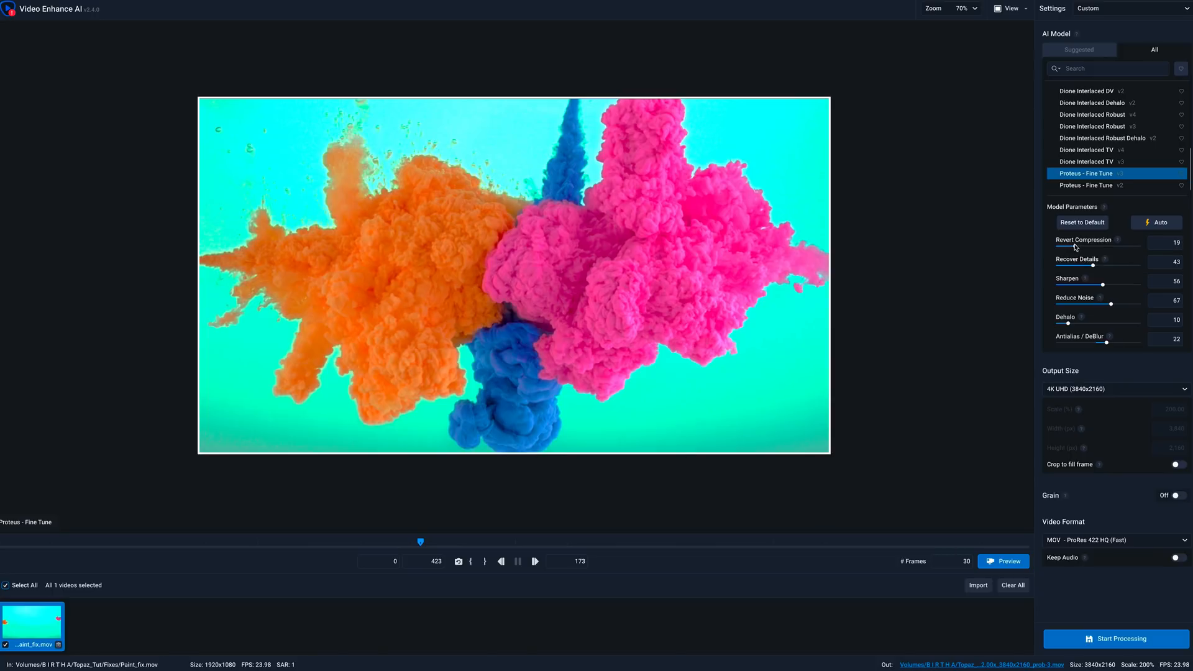
pyautogui.moveTo(1077, 247); pyautogui.dragTo(1058, 248)
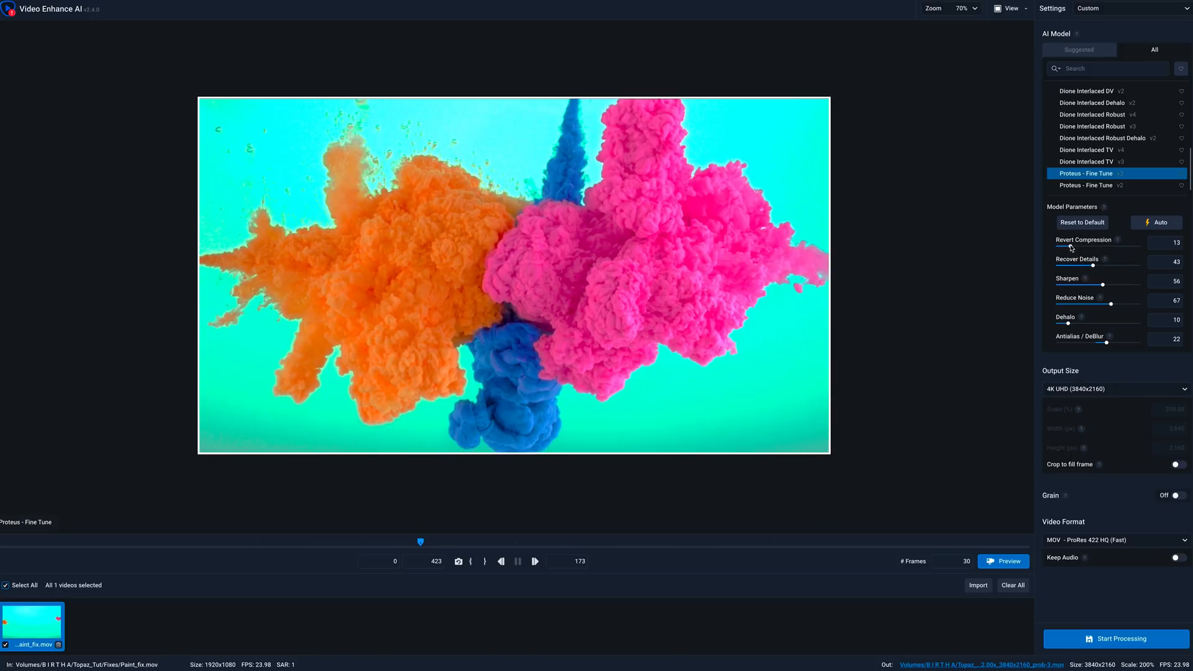
pyautogui.moveTo(1100, 265); pyautogui.dragTo(1079, 265)
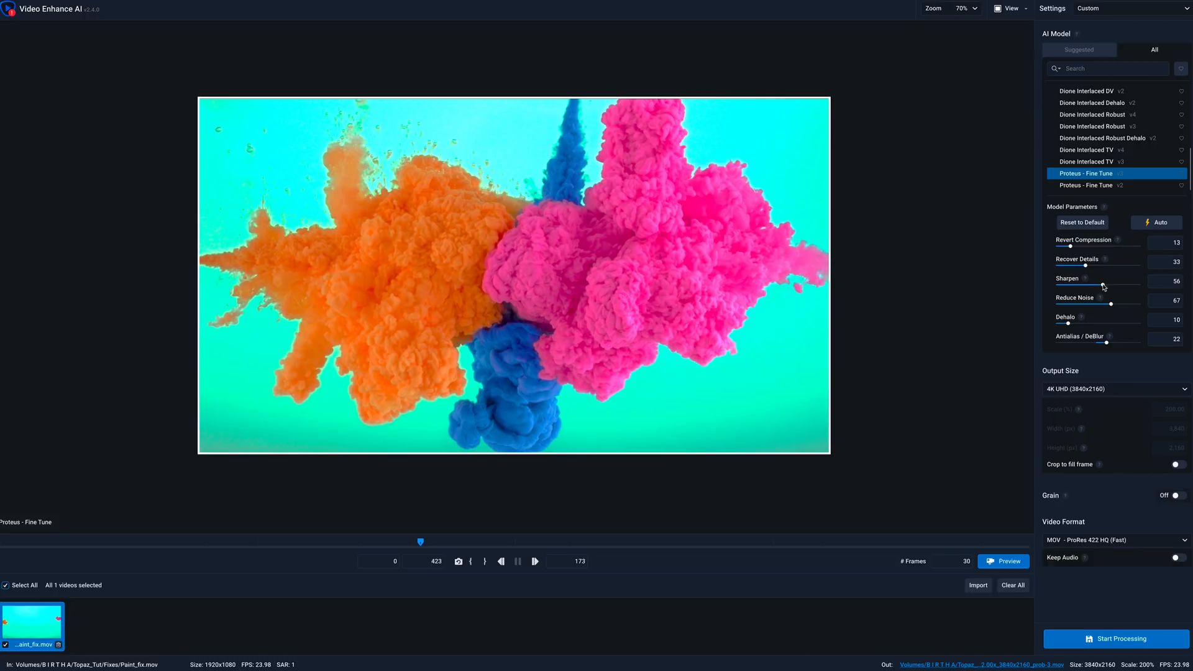
pyautogui.moveTo(750, 250)
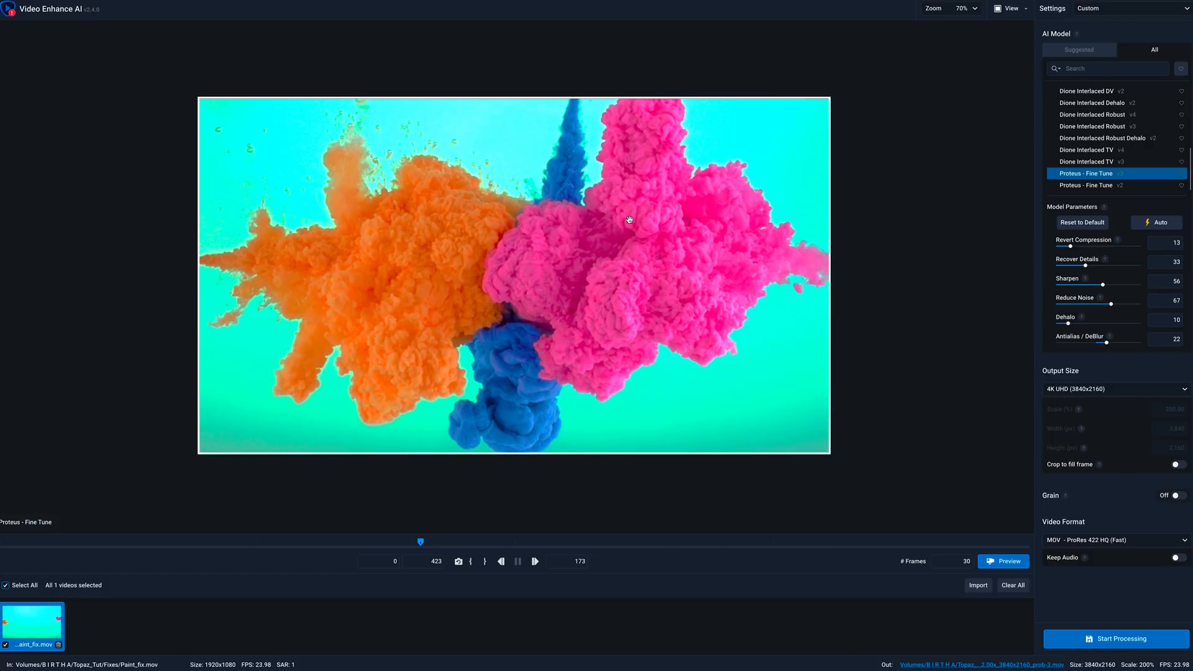
pyautogui.moveTo(970, 253)
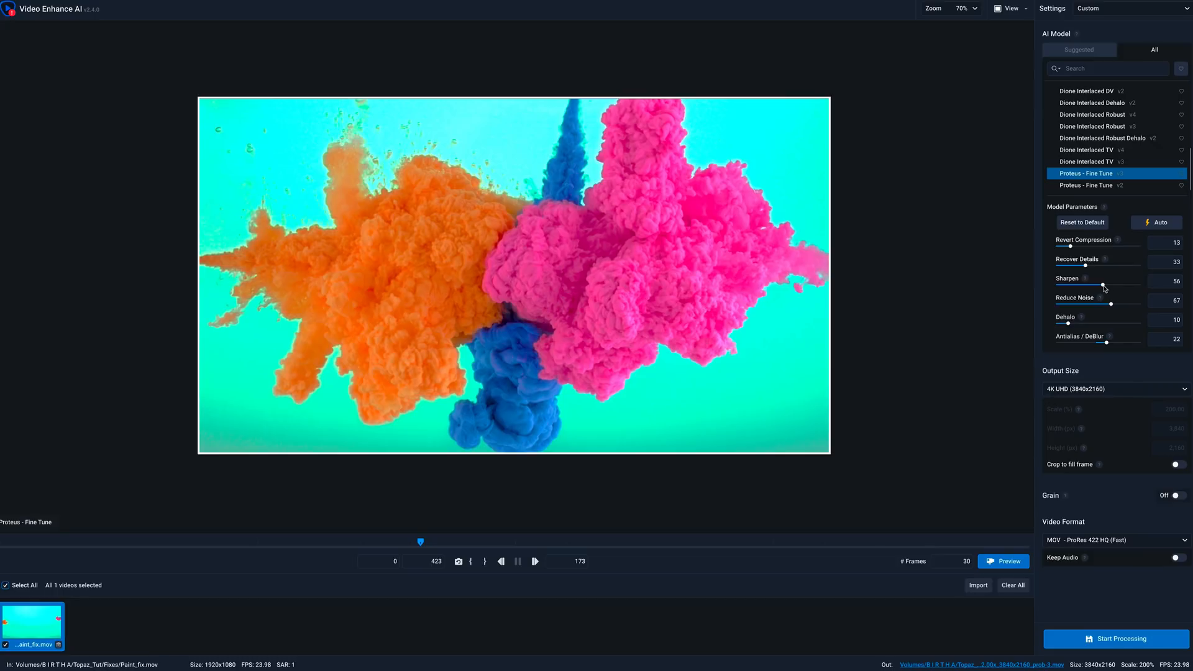
pyautogui.moveTo(1104, 285); pyautogui.dragTo(1095, 286)
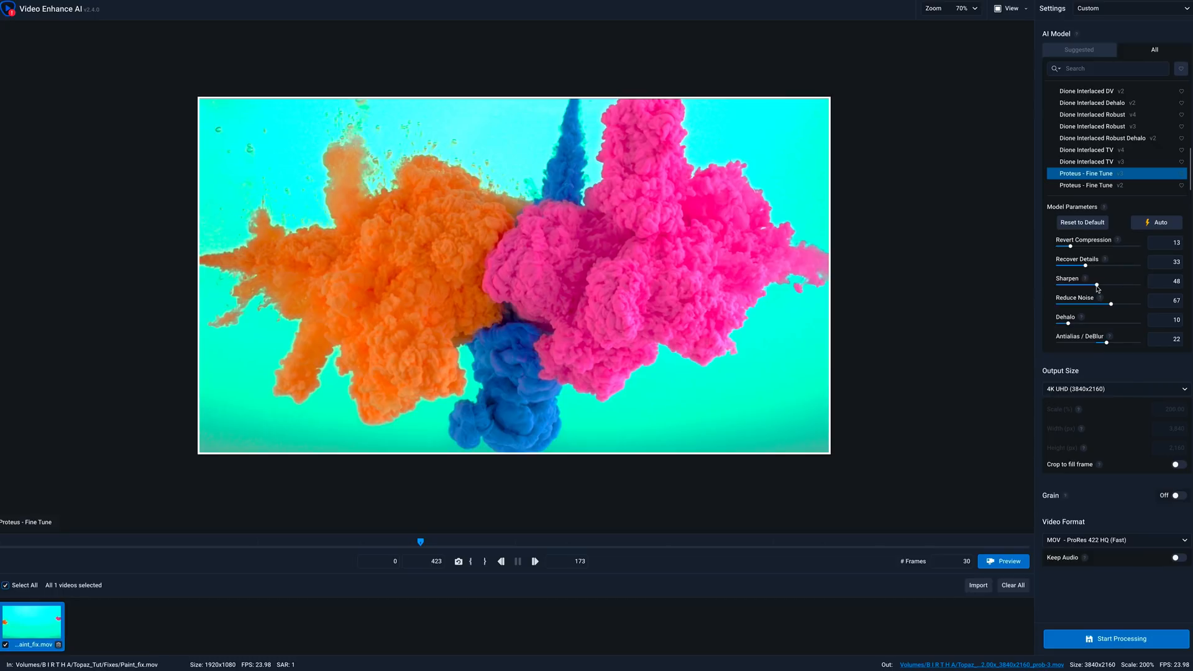
pyautogui.moveTo(1097, 288); pyautogui.dragTo(1104, 284)
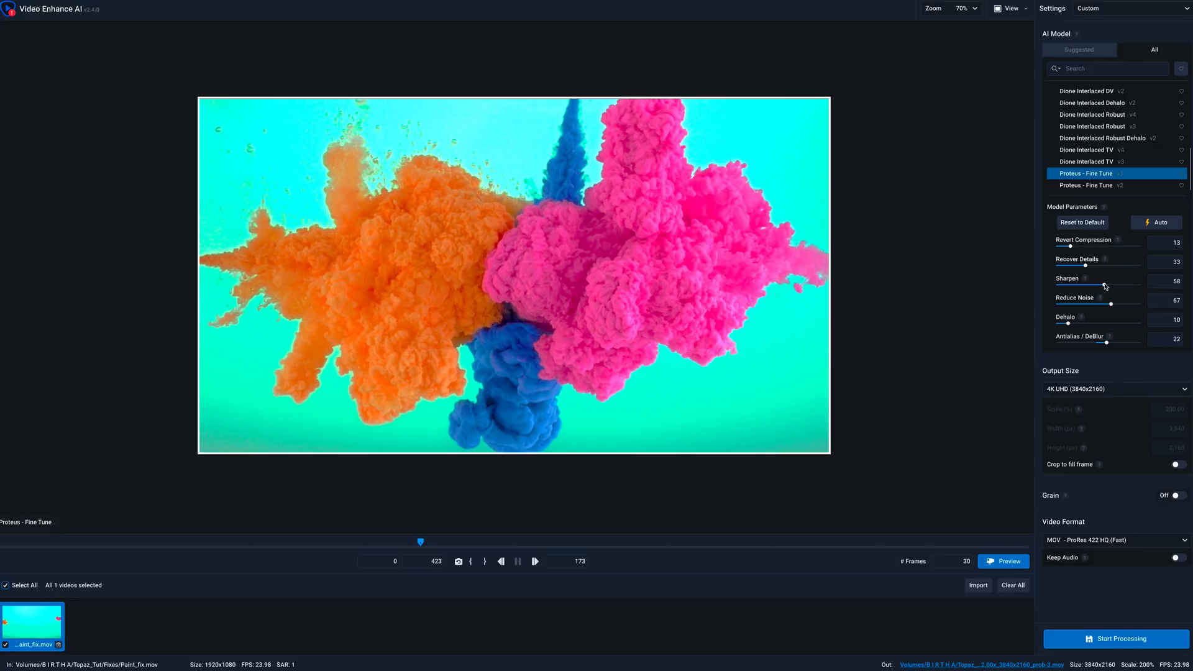
pyautogui.moveTo(1103, 288); pyautogui.dragTo(1110, 284)
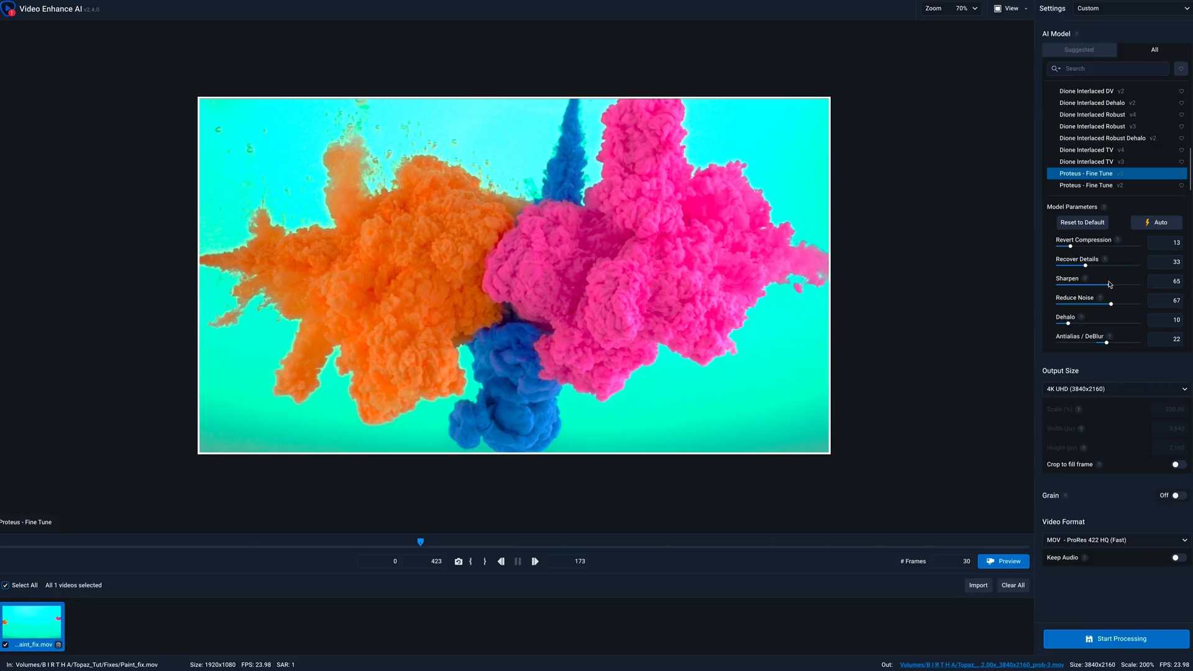
pyautogui.moveTo(1106, 287); pyautogui.dragTo(1097, 288)
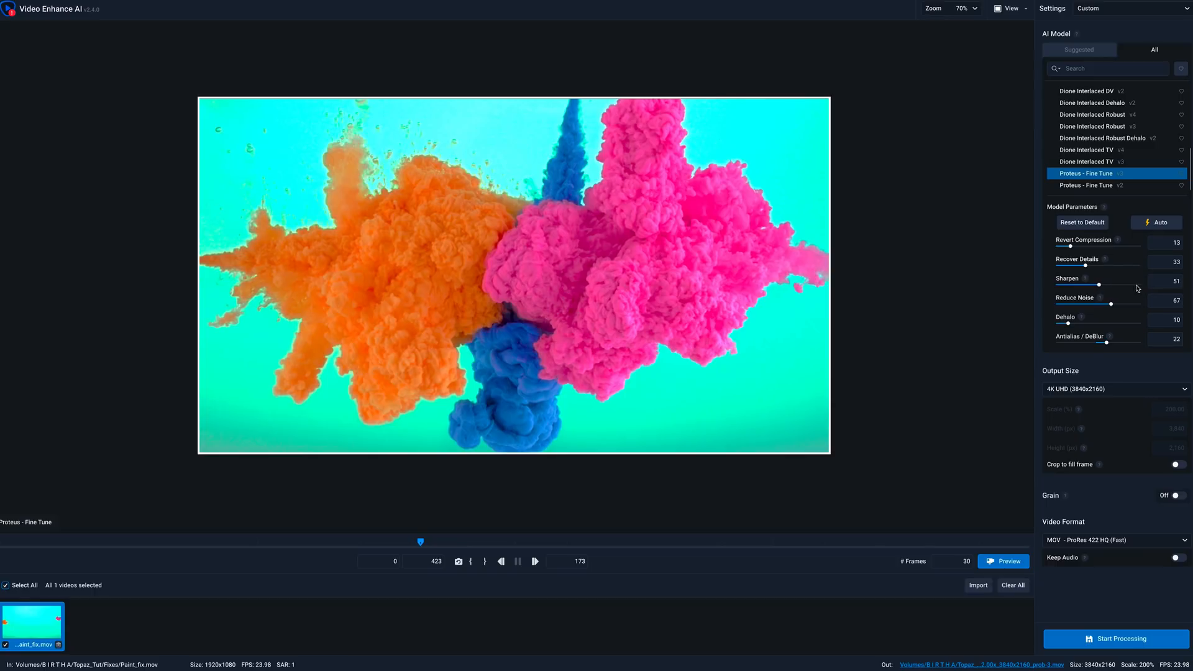
pyautogui.moveTo(1126, 302)
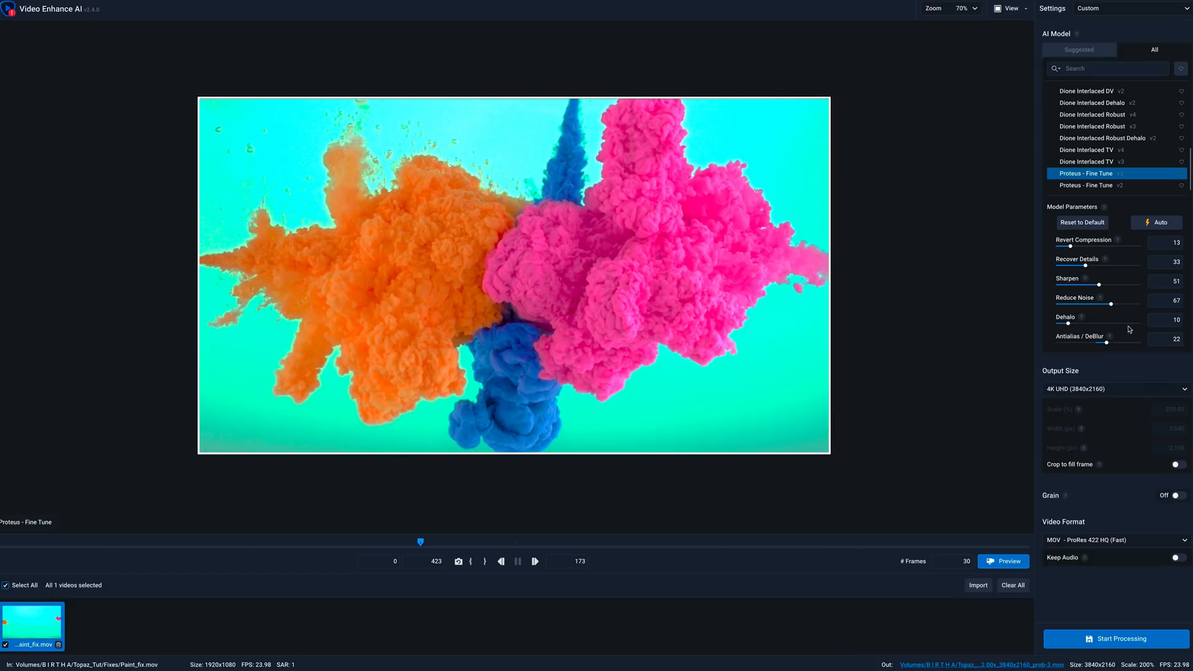
# - Set Reduce Noise to 86 and lower Dehalo to 6
pyautogui.moveTo(1098, 303); pyautogui.dragTo(1136, 304)
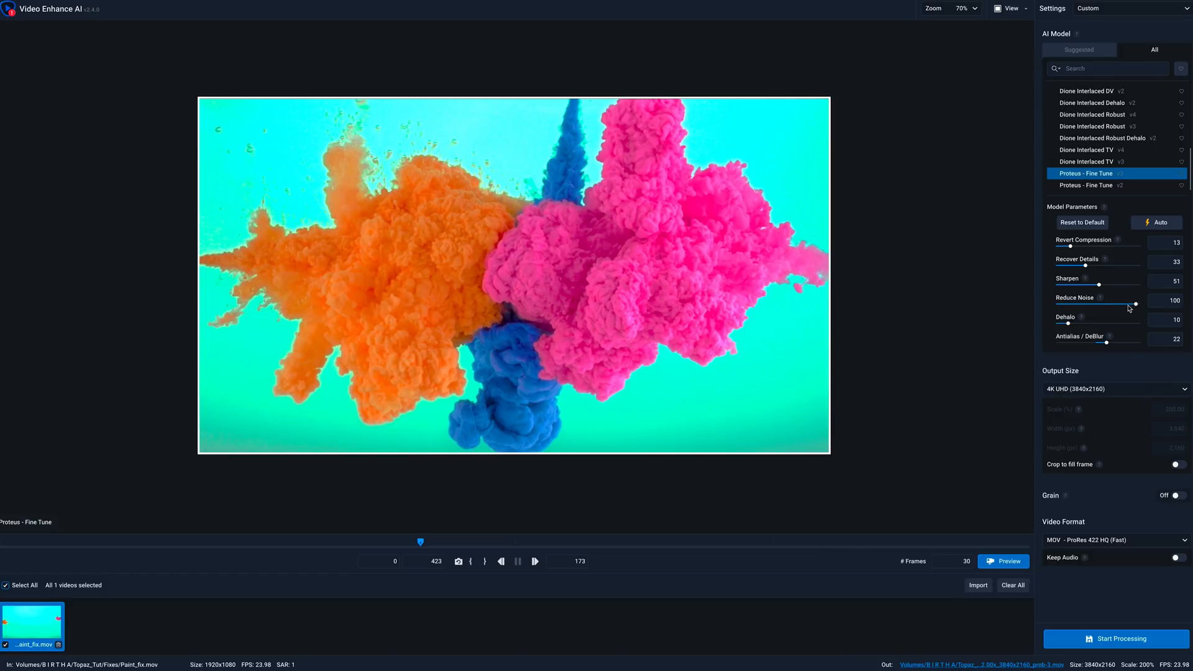
pyautogui.moveTo(1138, 304); pyautogui.dragTo(1129, 304)
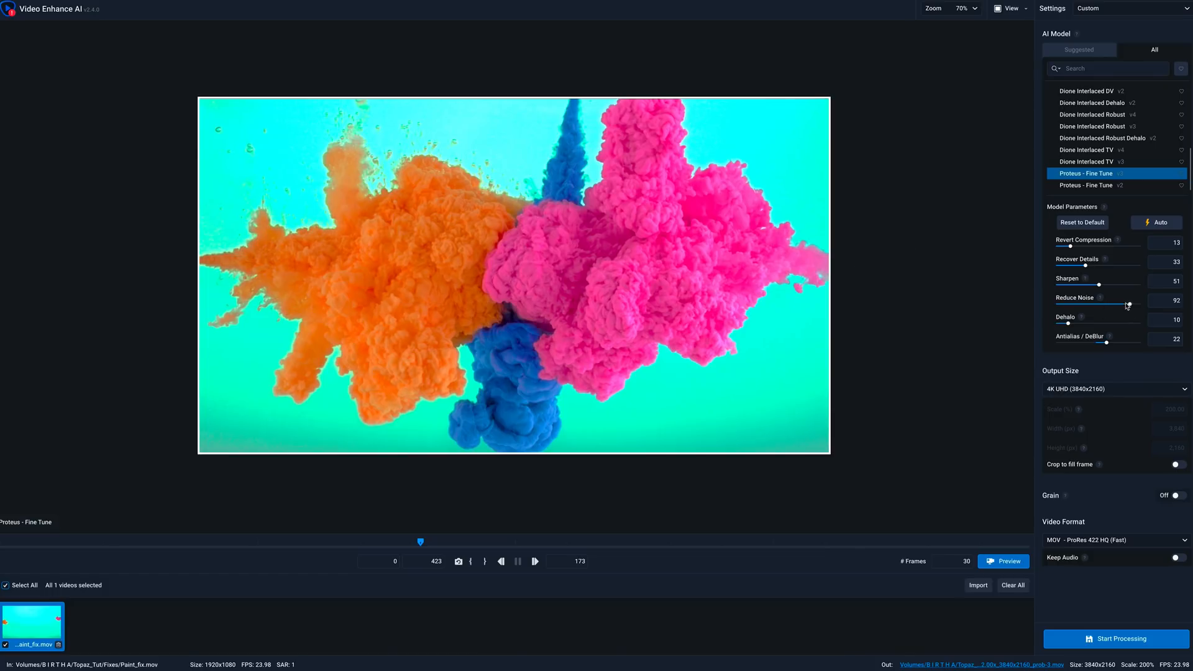
pyautogui.moveTo(1129, 305); pyautogui.dragTo(1119, 304)
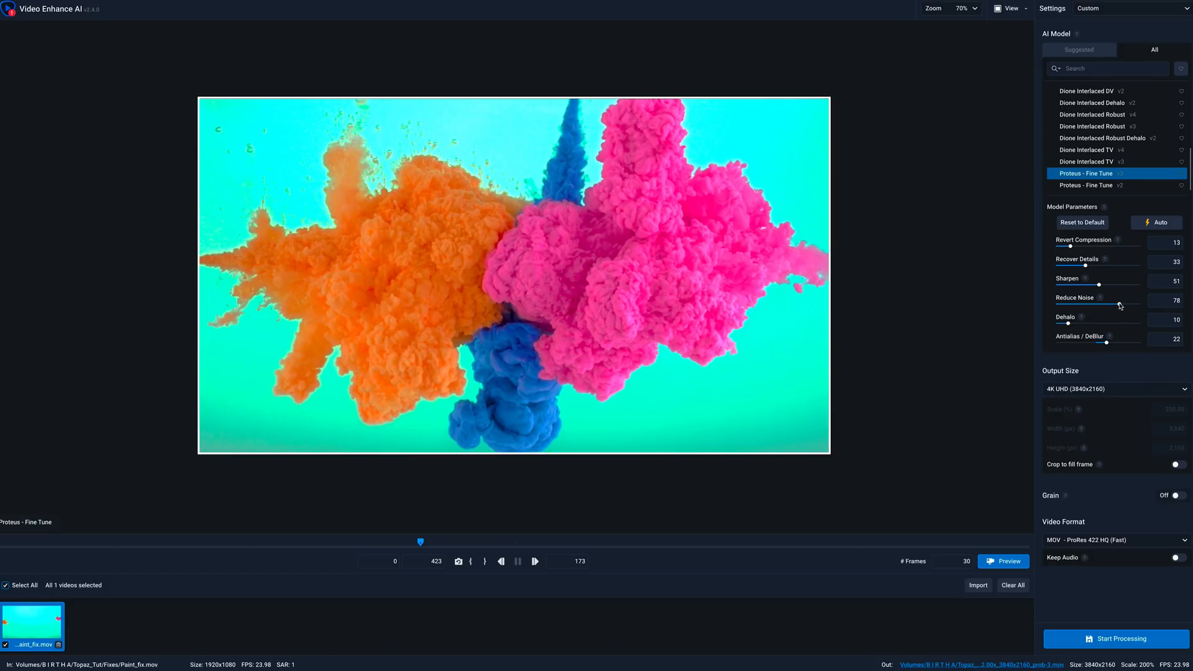
pyautogui.moveTo(1115, 305); pyautogui.dragTo(1125, 305)
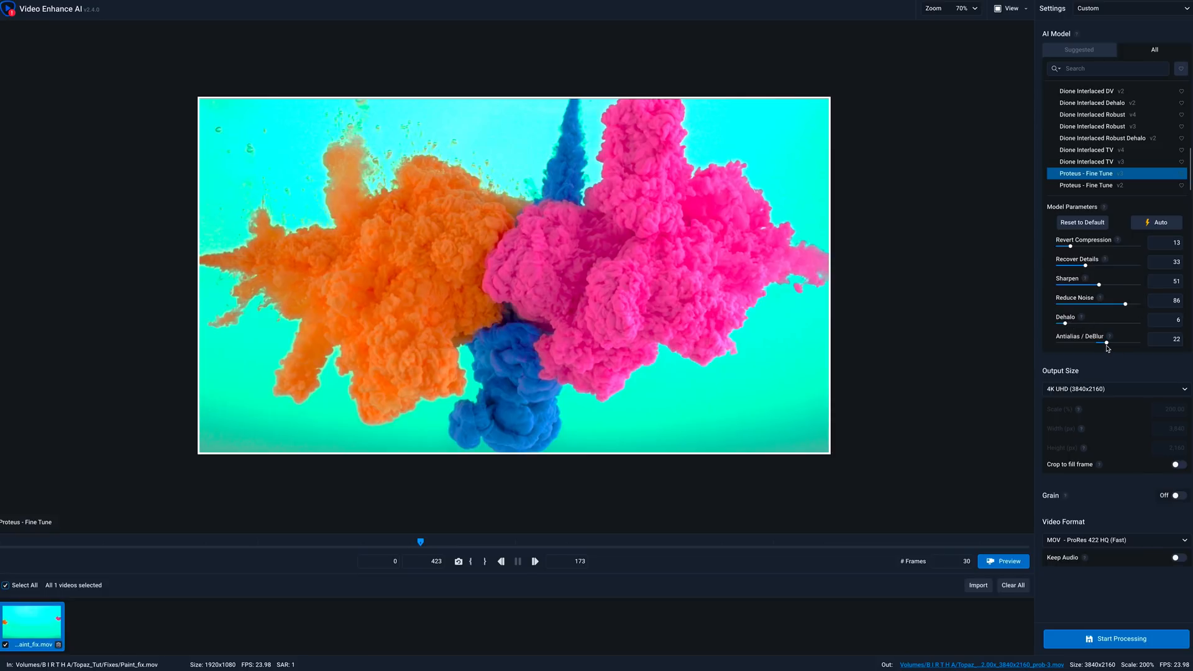
pyautogui.moveTo(1106, 343); pyautogui.dragTo(1102, 343)
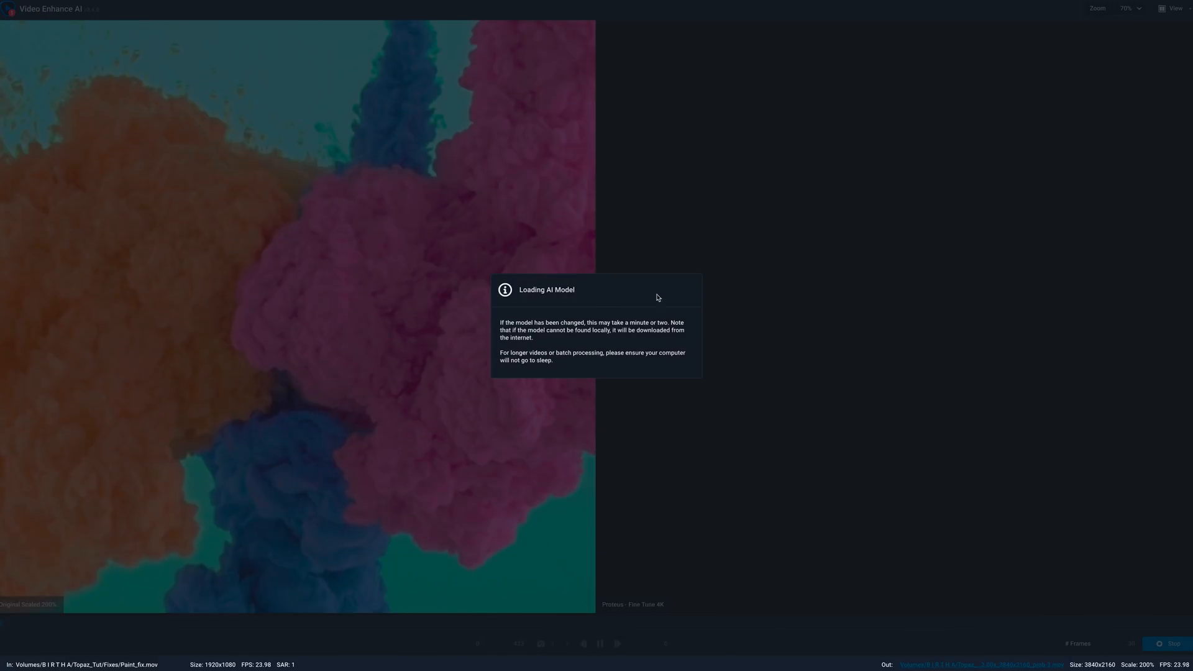
pyautogui.moveTo(572, 278)
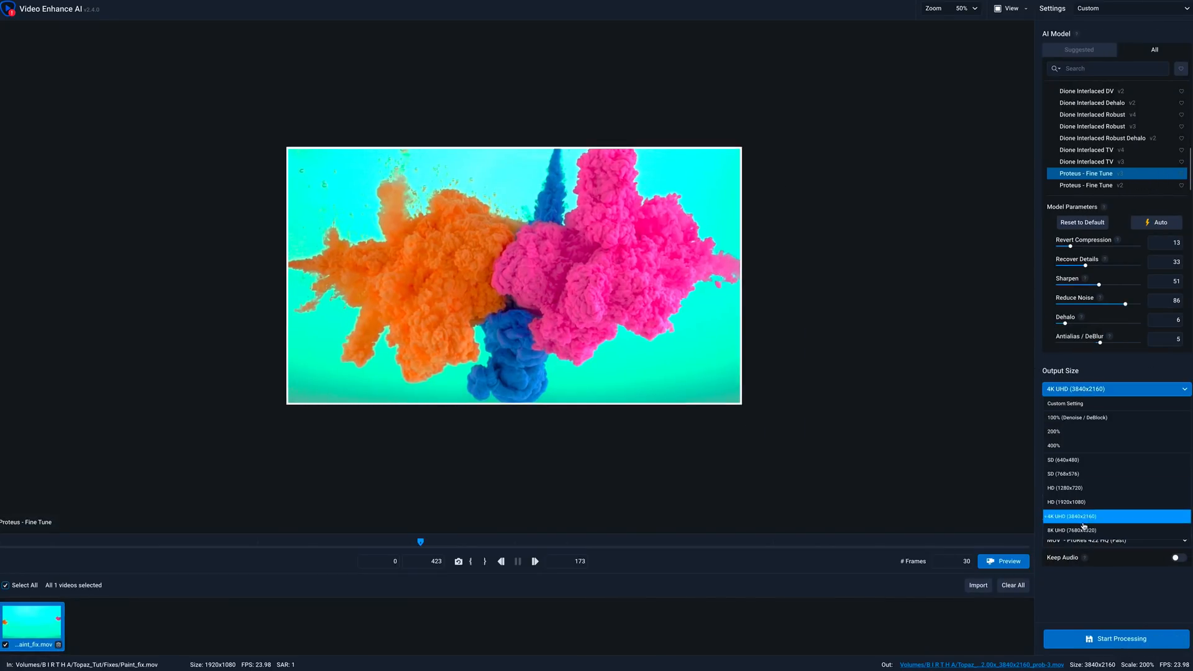
pyautogui.moveTo(1073, 531)
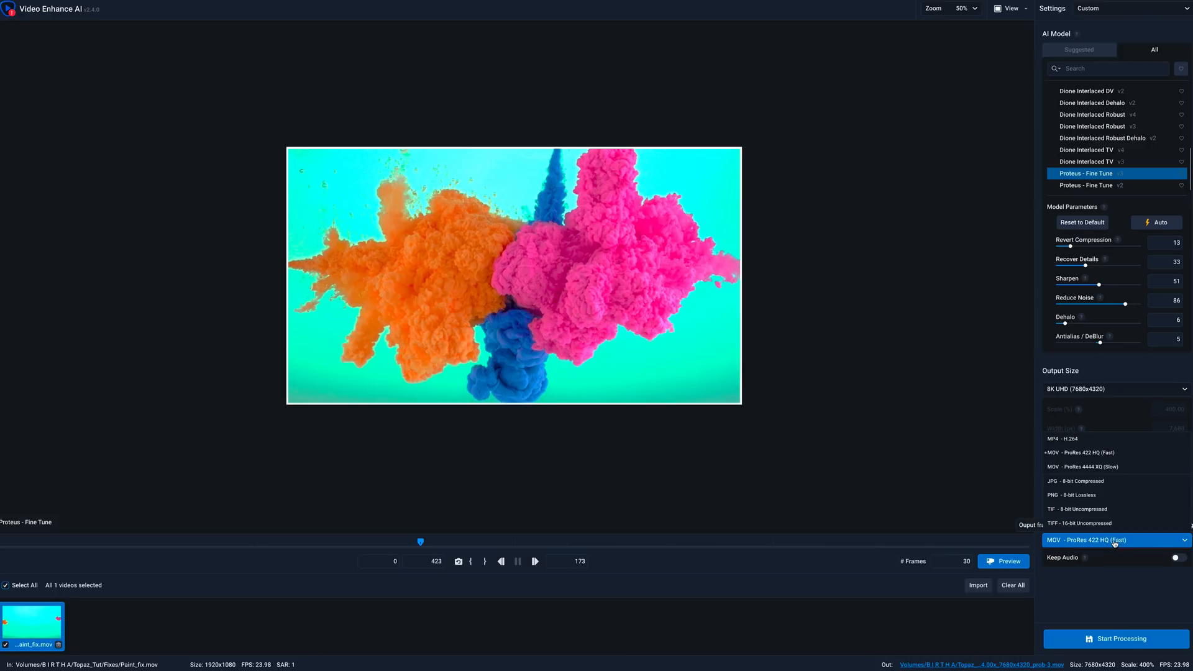
# - Keep MOV - ProRes 422 HQ (Fast) as the video format for the 8K output
pyautogui.click(1087, 540)
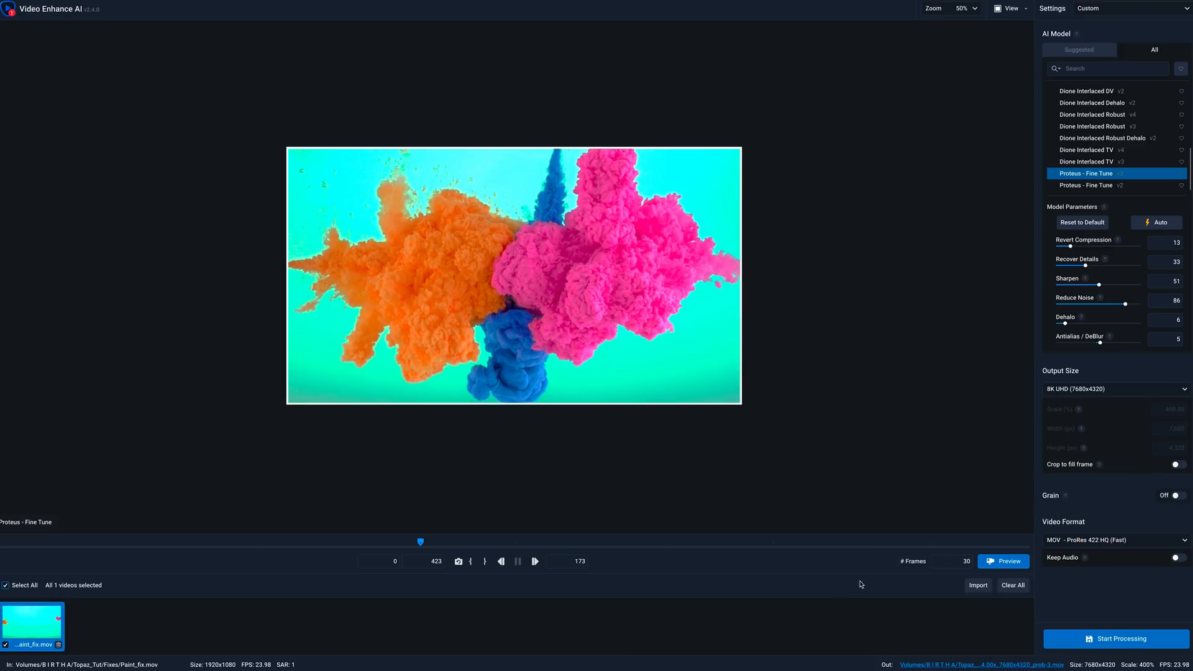
# - Save the enhanced clip as Paint_fixed in the Fixed folder and start processing
pyautogui.click(1119, 638)
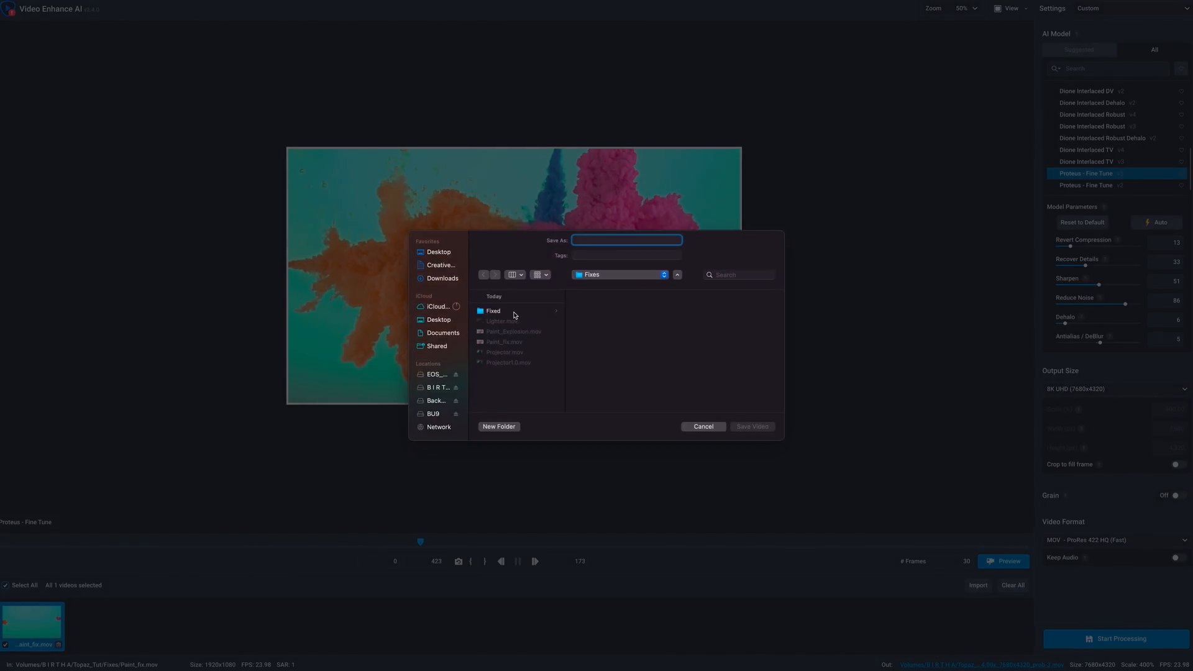
pyautogui.moveTo(514, 315)
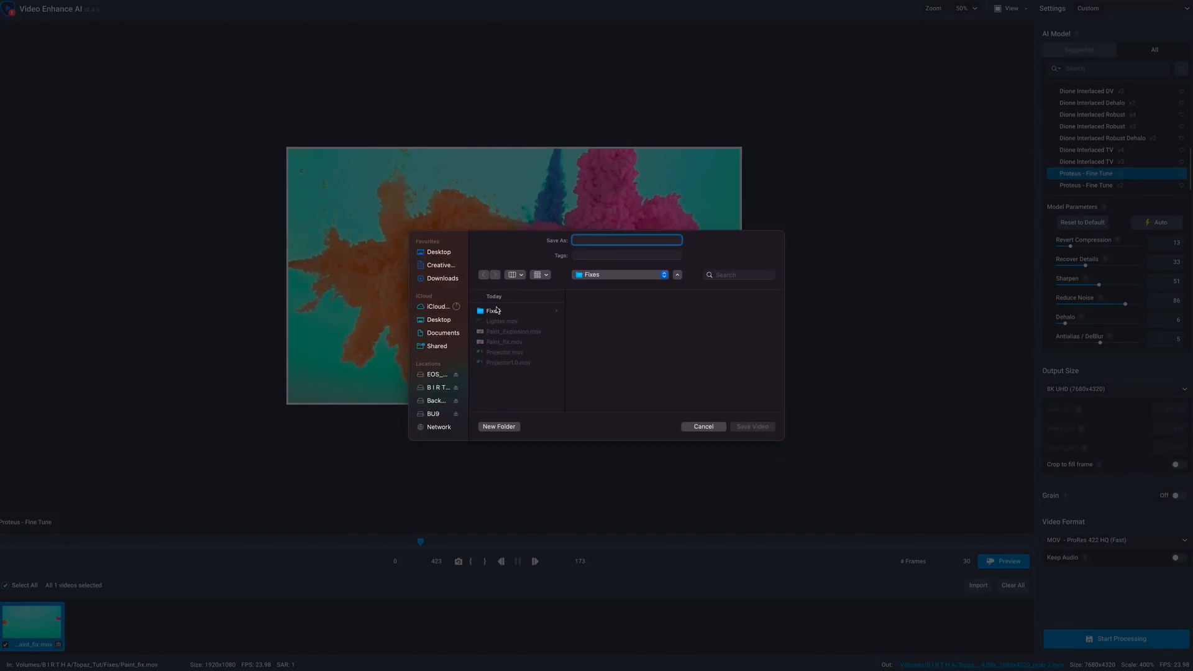
pyautogui.click(493, 310)
pyautogui.write('Paint_fix')
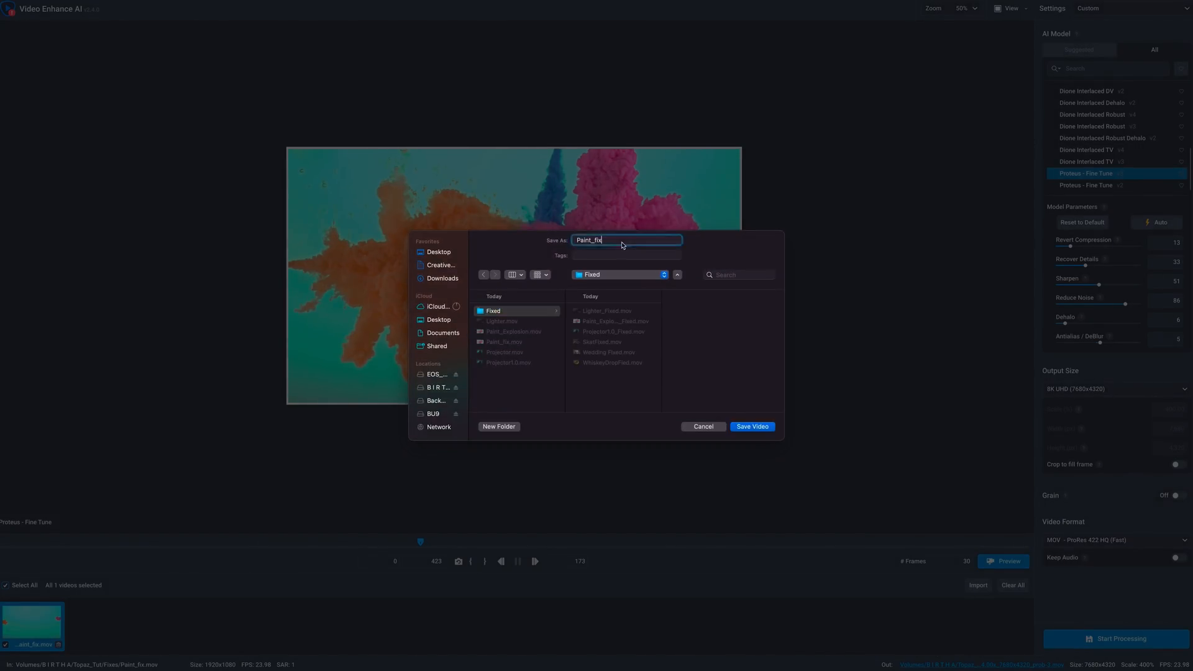
pyautogui.write('ed')
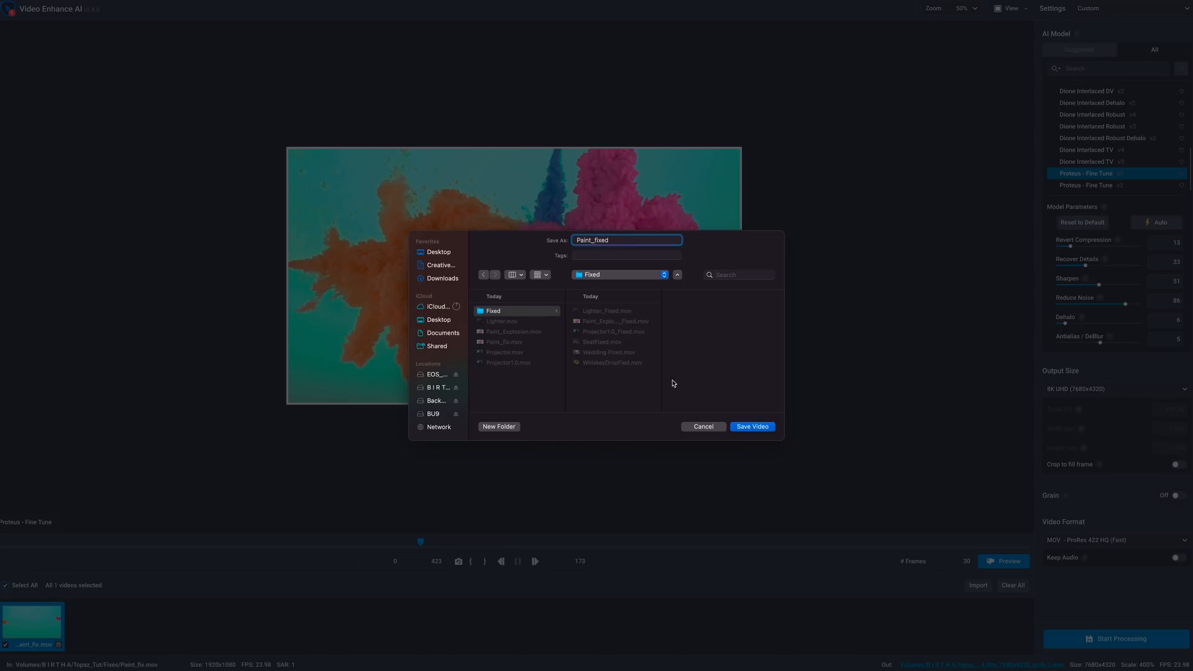
pyautogui.click(751, 427)
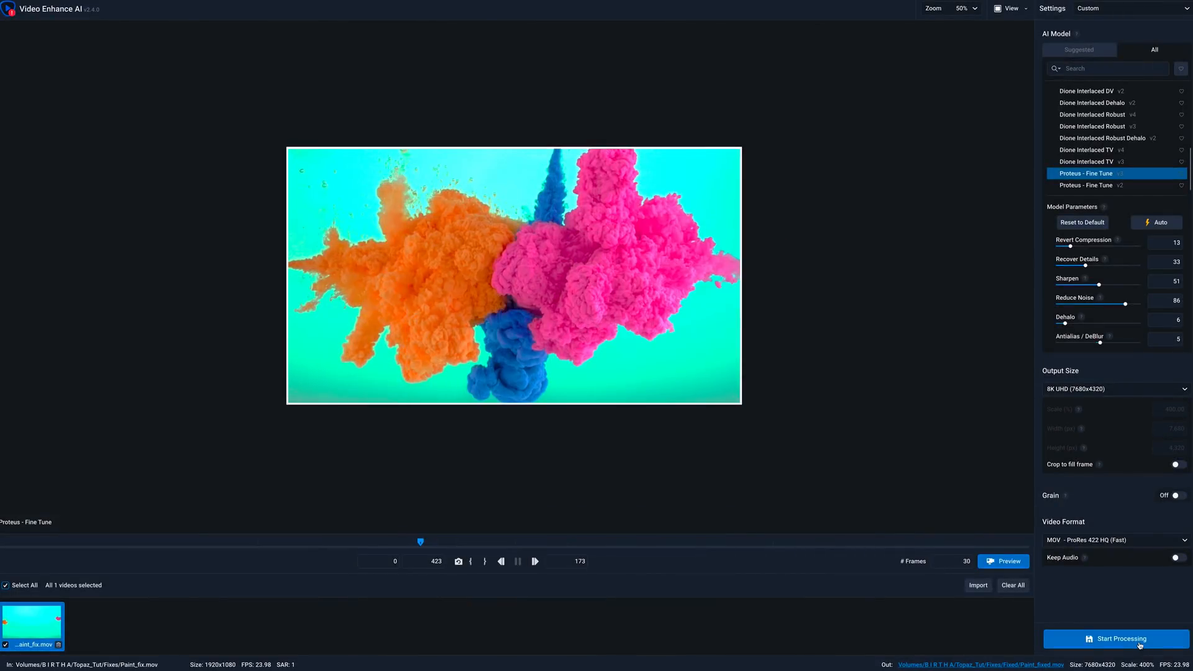
pyautogui.click(1119, 639)
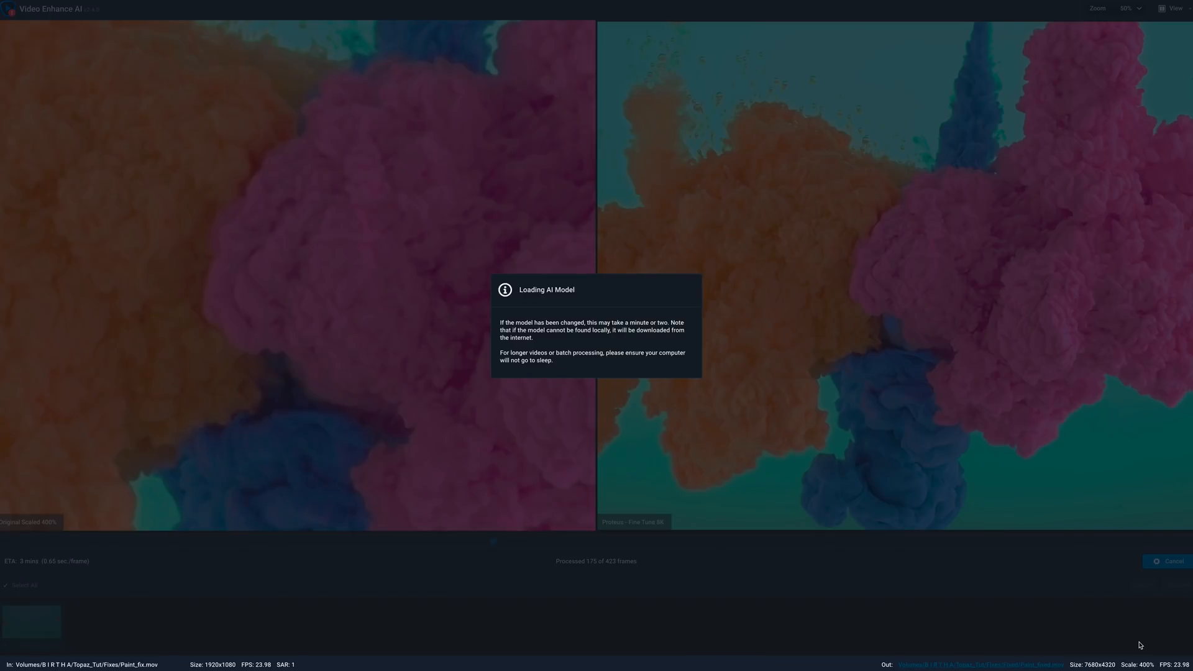